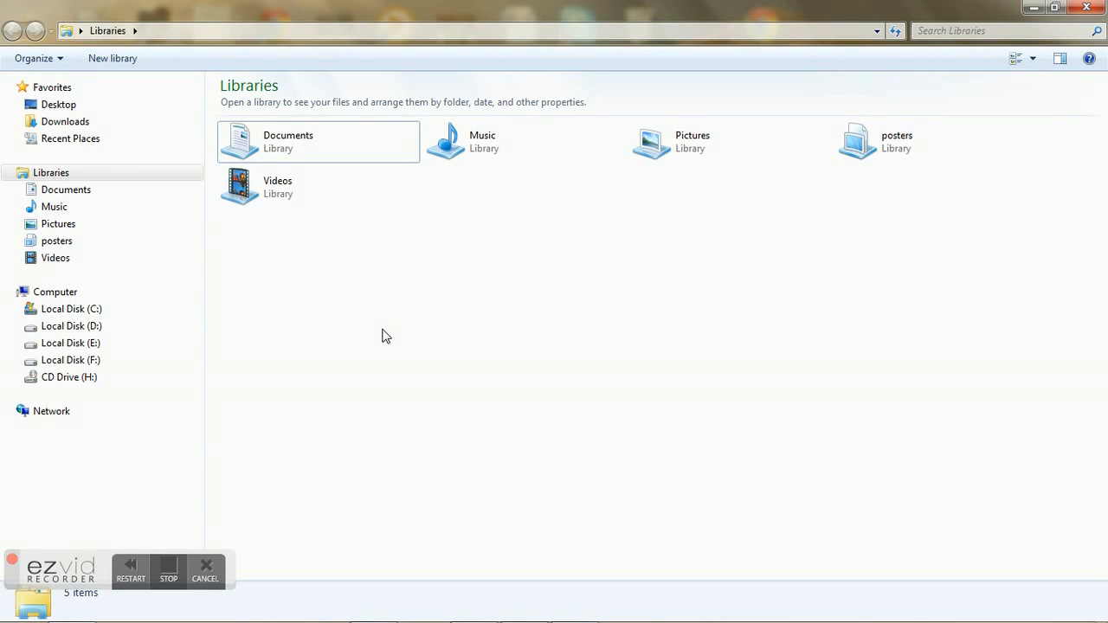
pyautogui.moveTo(363, 337)
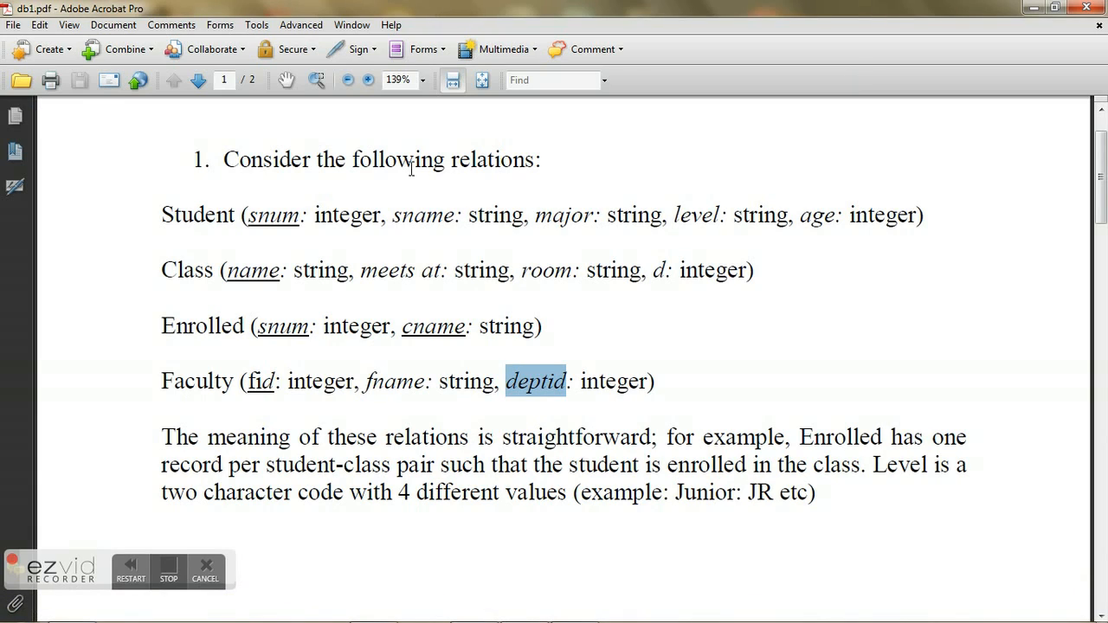
pyautogui.moveTo(231, 190)
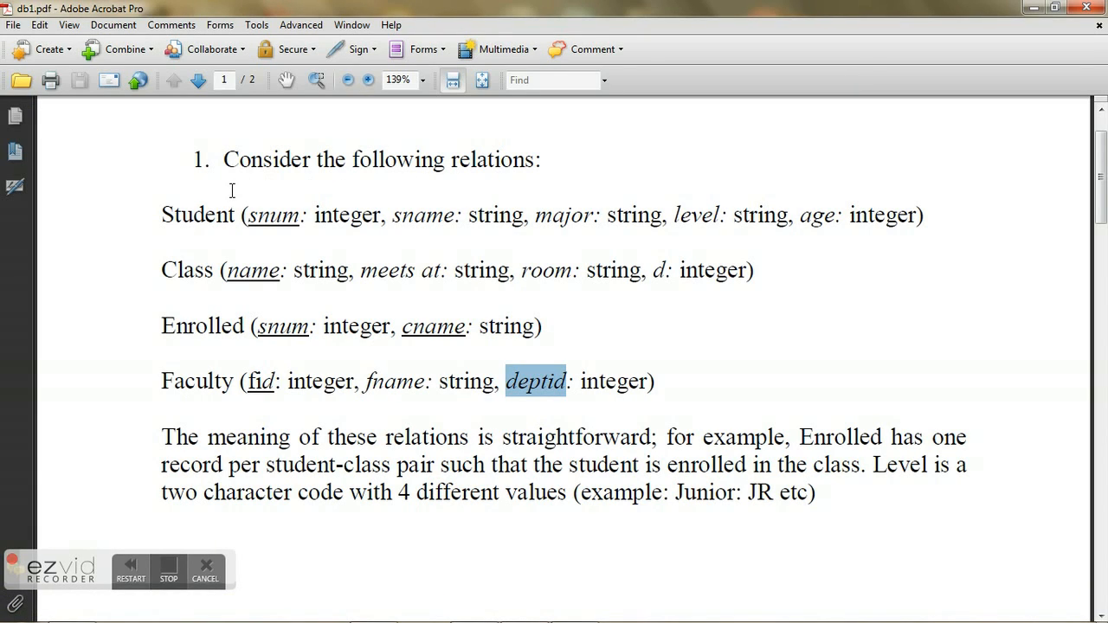
pyautogui.moveTo(175, 212)
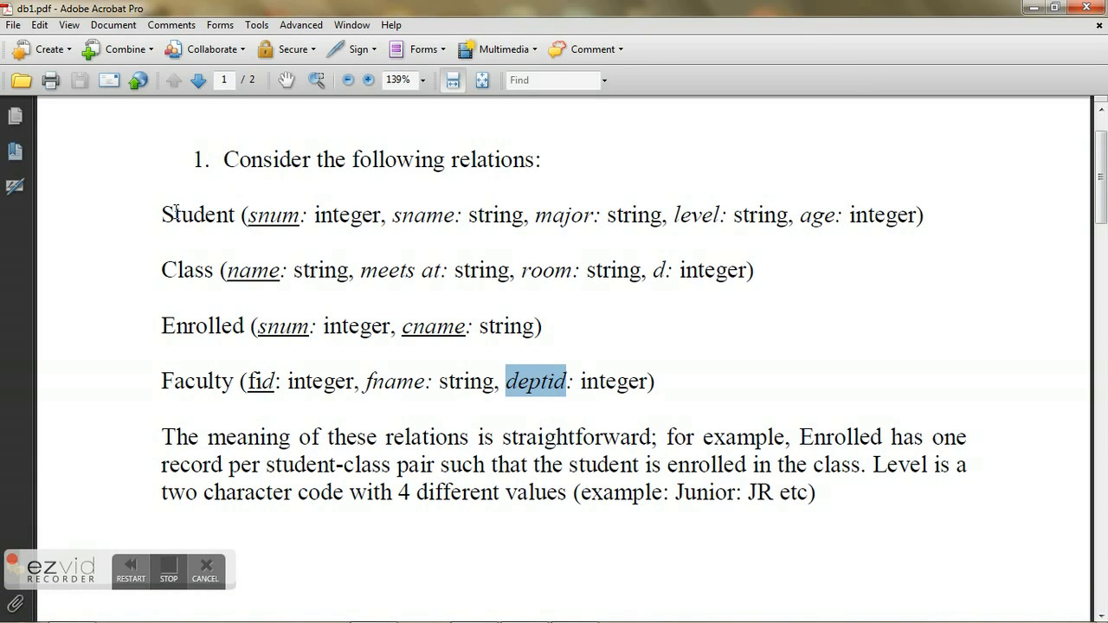
# Highlight the Student, Enrolled, Faculty and Class relation names in the PDF
pyautogui.doubleClick(196, 214)
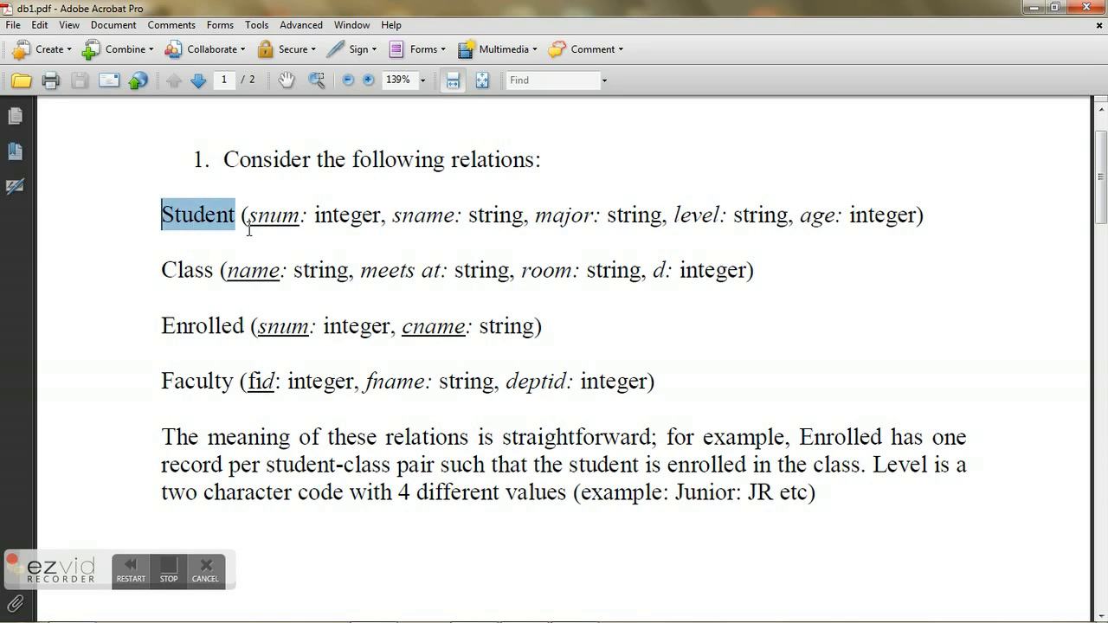
pyautogui.doubleClick(188, 269)
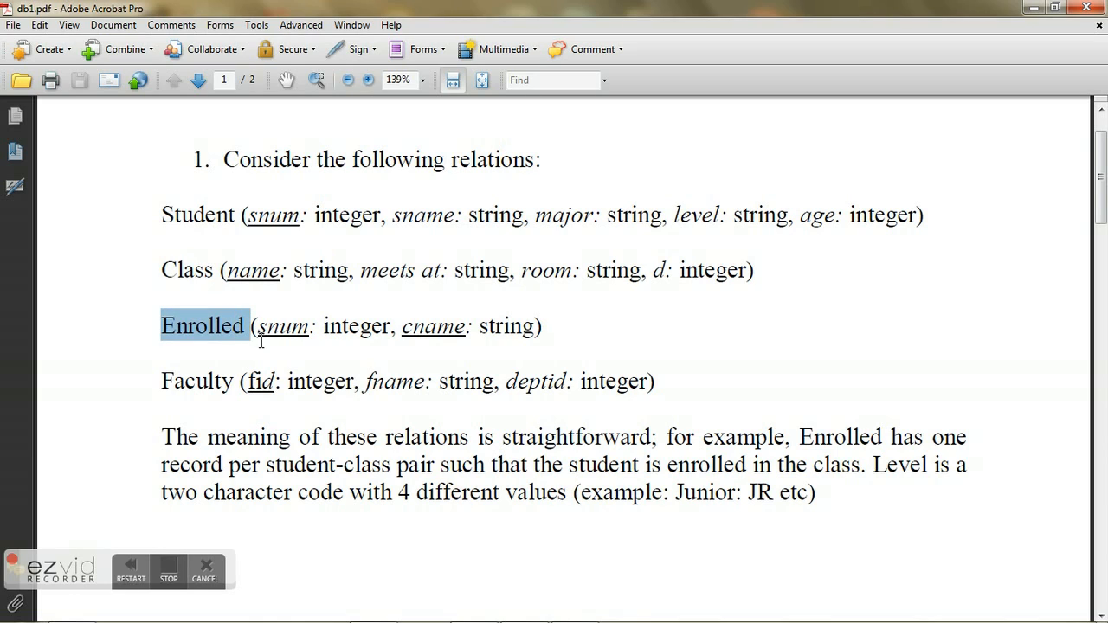
pyautogui.doubleClick(197, 381)
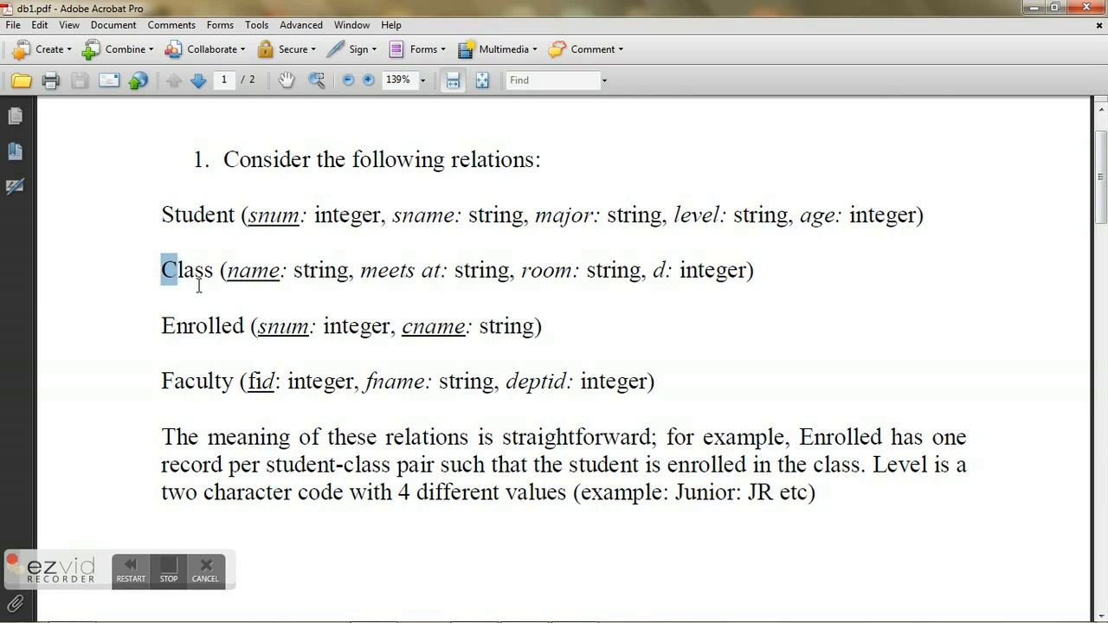
pyautogui.doubleClick(186, 270)
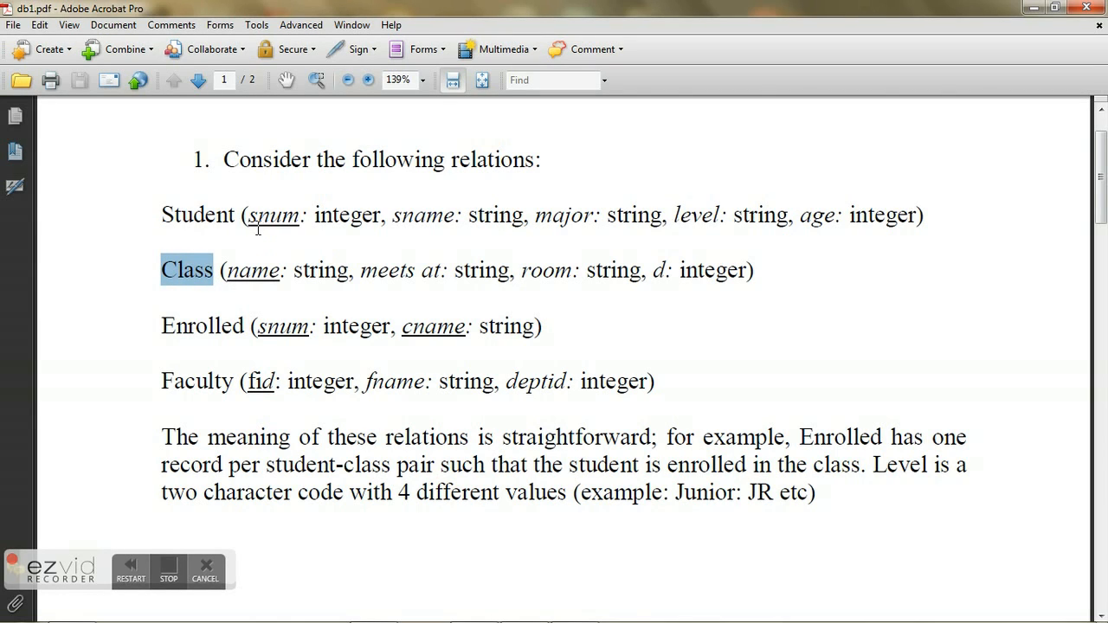
# Walk through Student's attributes, highlighting its name, snum, major and age
pyautogui.moveTo(248, 214); pyautogui.dragTo(914, 215)
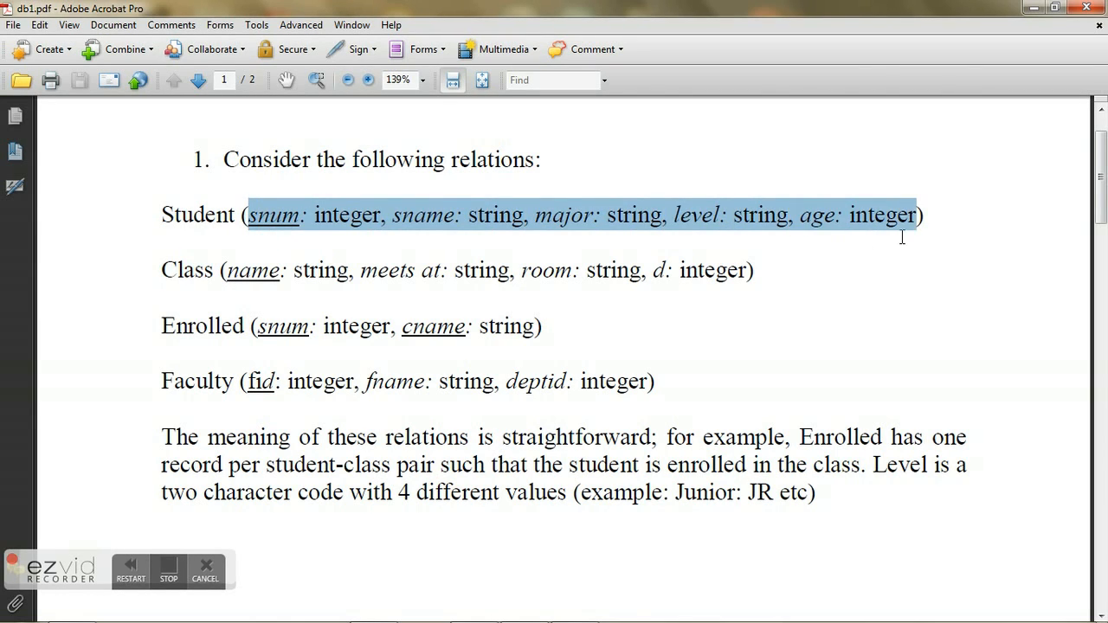
pyautogui.moveTo(910, 227)
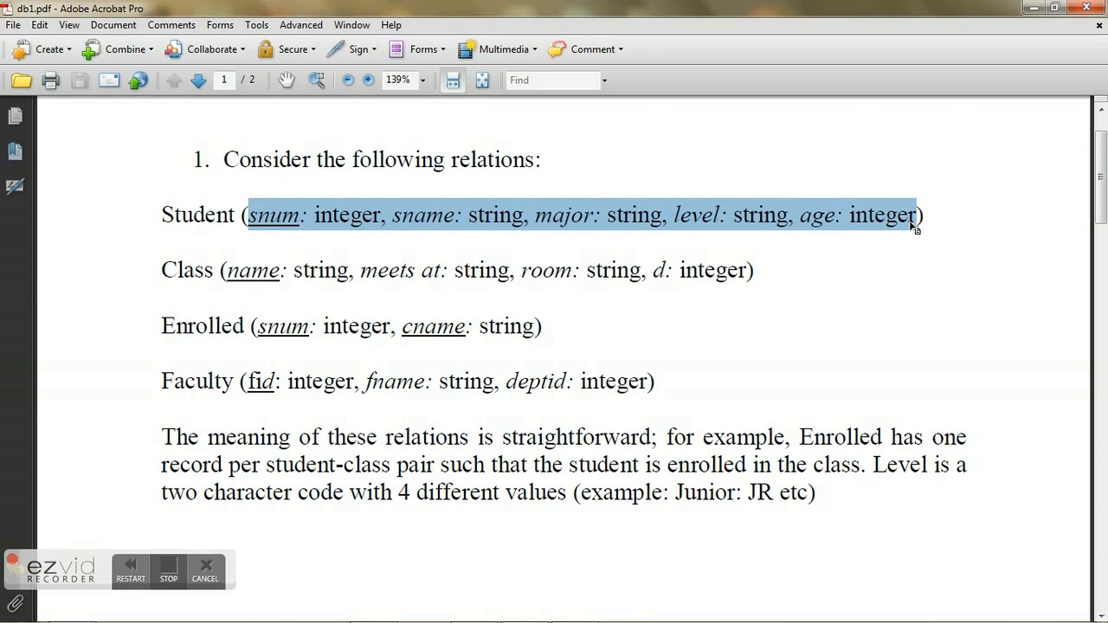
pyautogui.moveTo(245, 227)
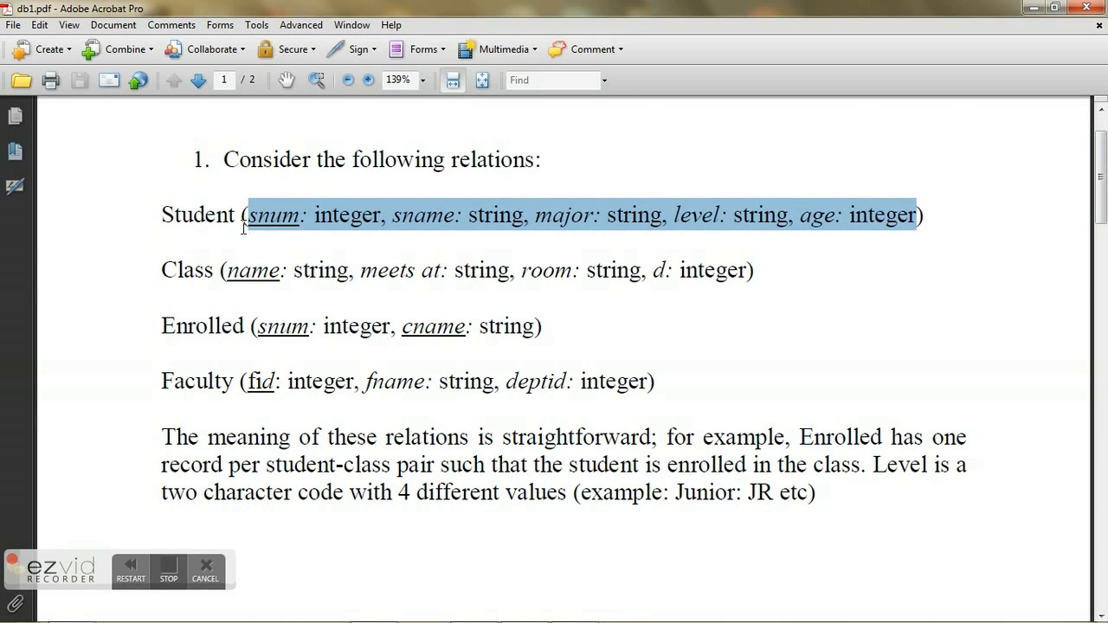
pyautogui.doubleClick(196, 214)
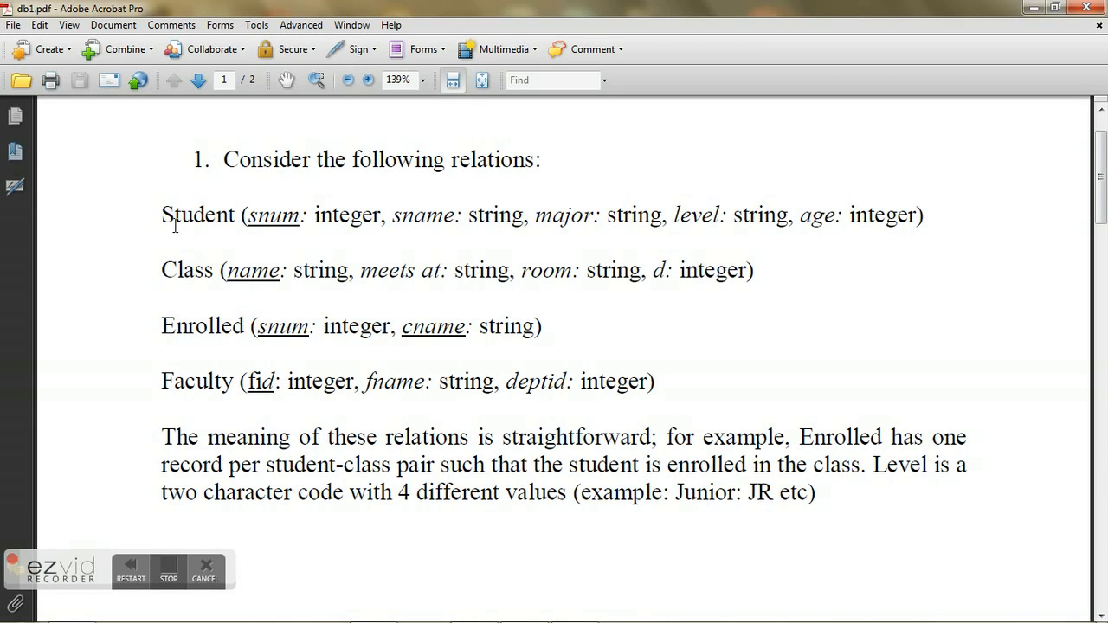
pyautogui.doubleClick(196, 215)
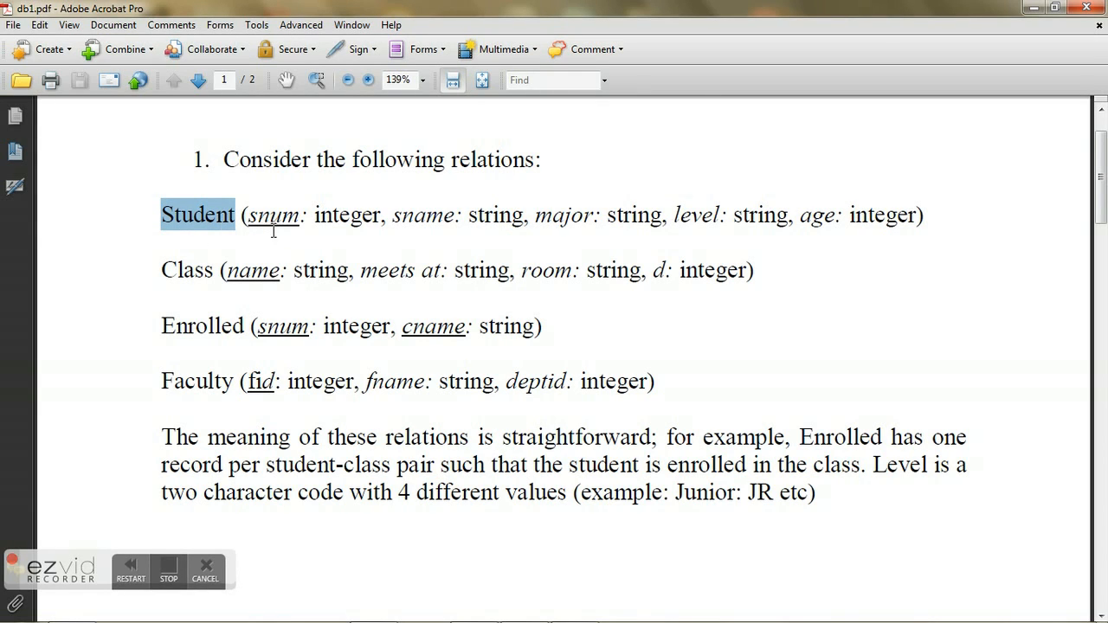
pyautogui.doubleClick(274, 214)
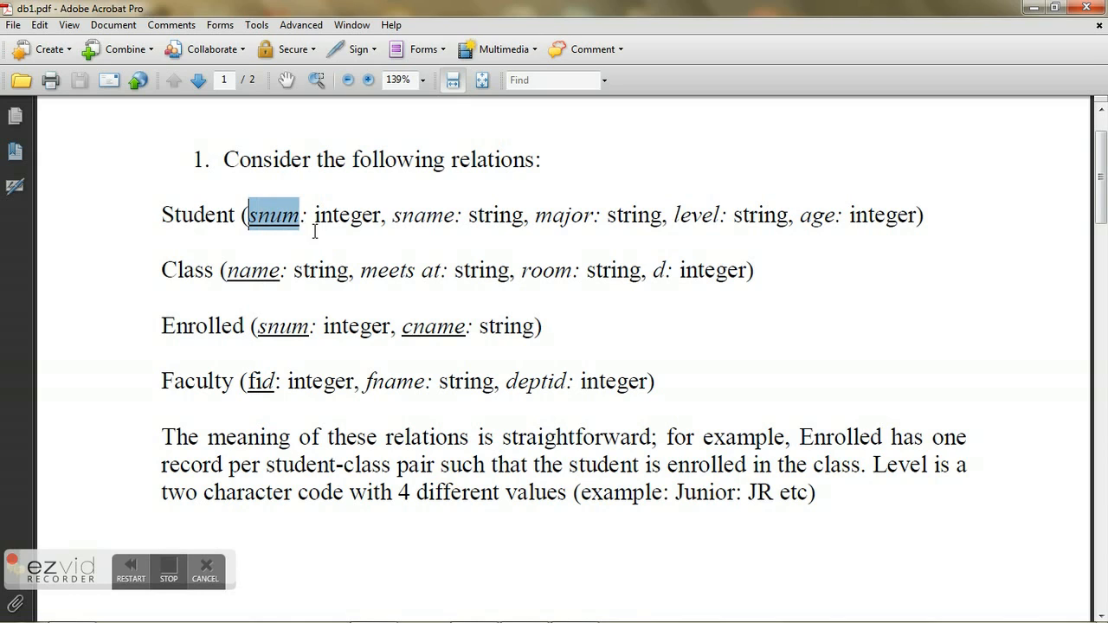
pyautogui.click(407, 216)
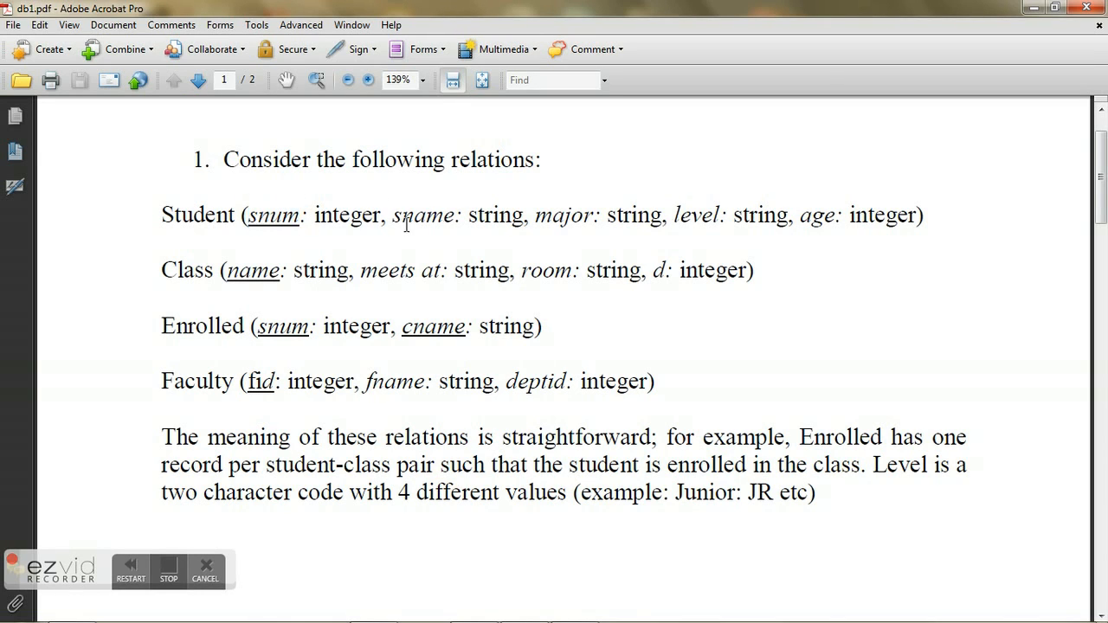
pyautogui.doubleClick(562, 215)
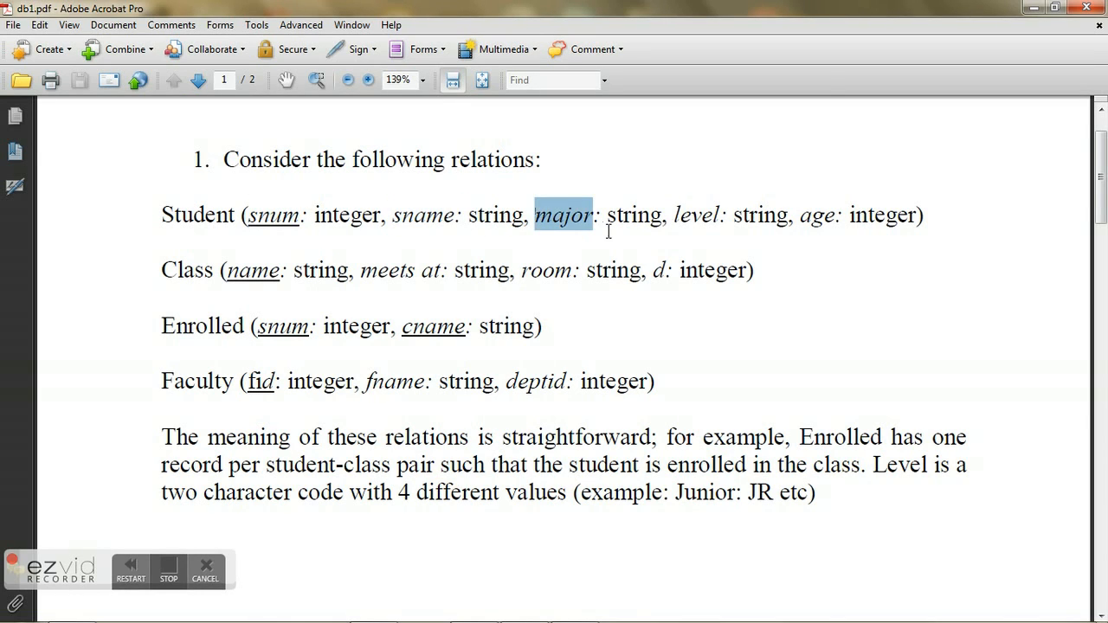
pyautogui.doubleClick(696, 215)
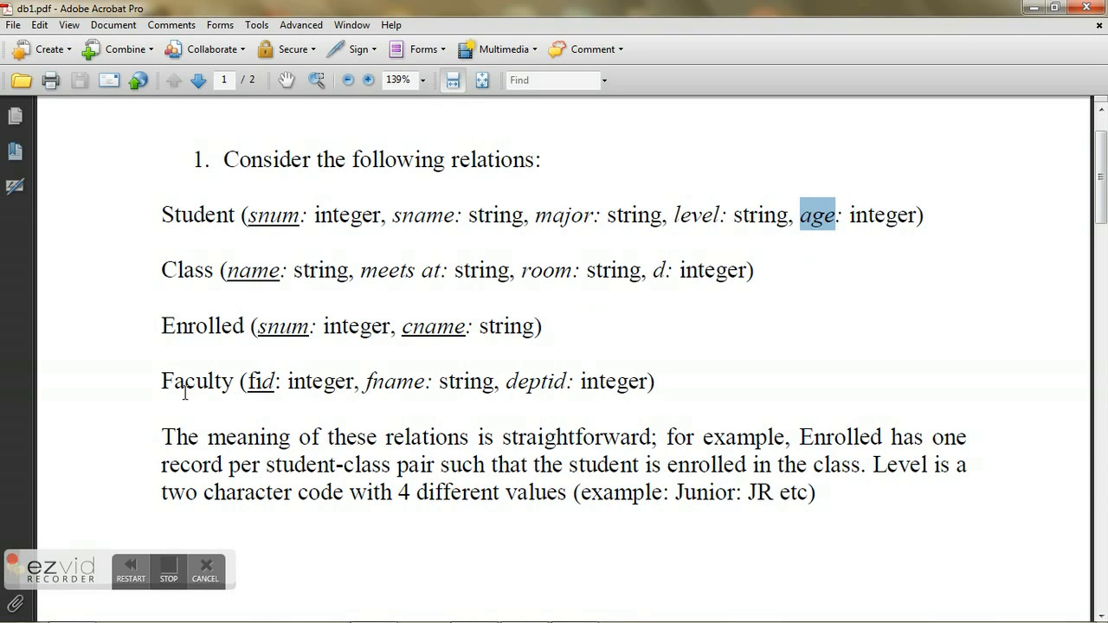
# Highlight the Faculty relation and its fid, fname and deptid attributes
pyautogui.doubleClick(196, 381)
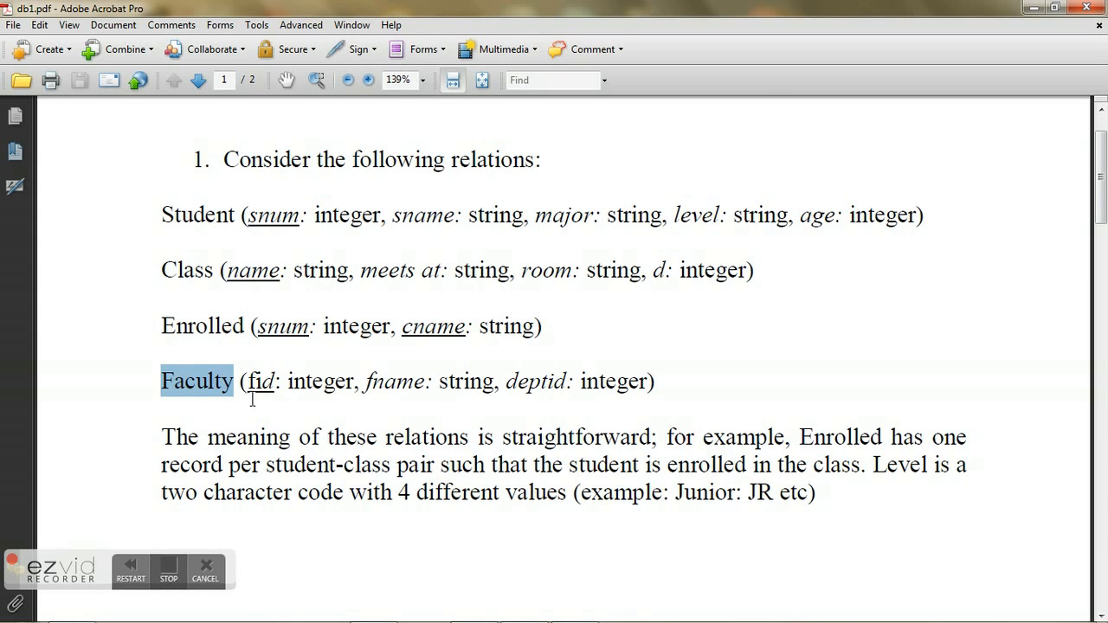
pyautogui.doubleClick(258, 381)
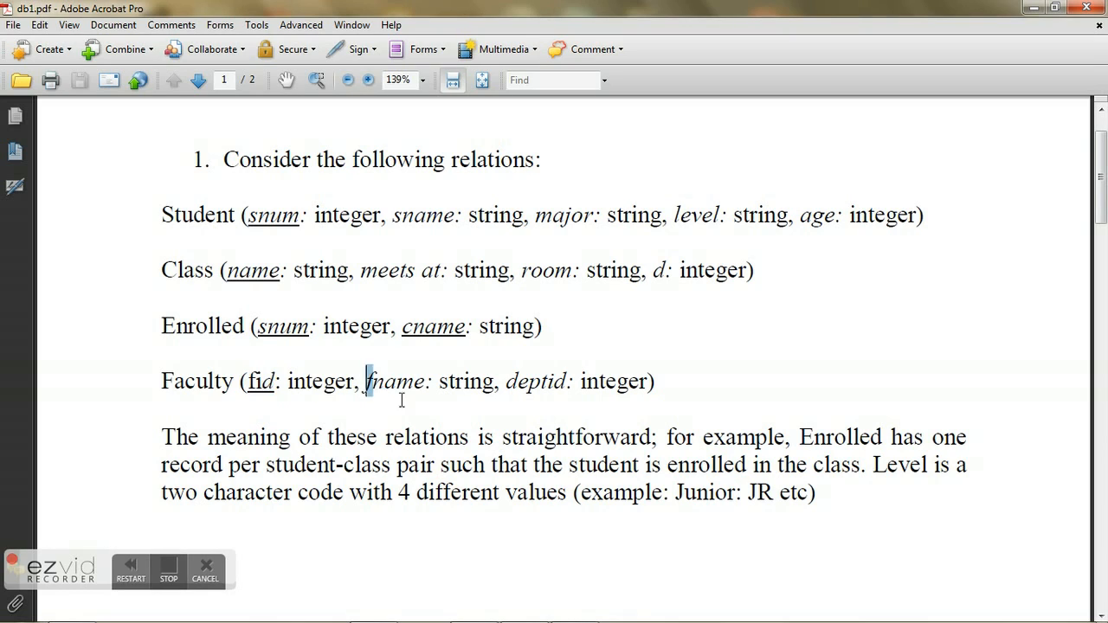
pyautogui.doubleClick(395, 381)
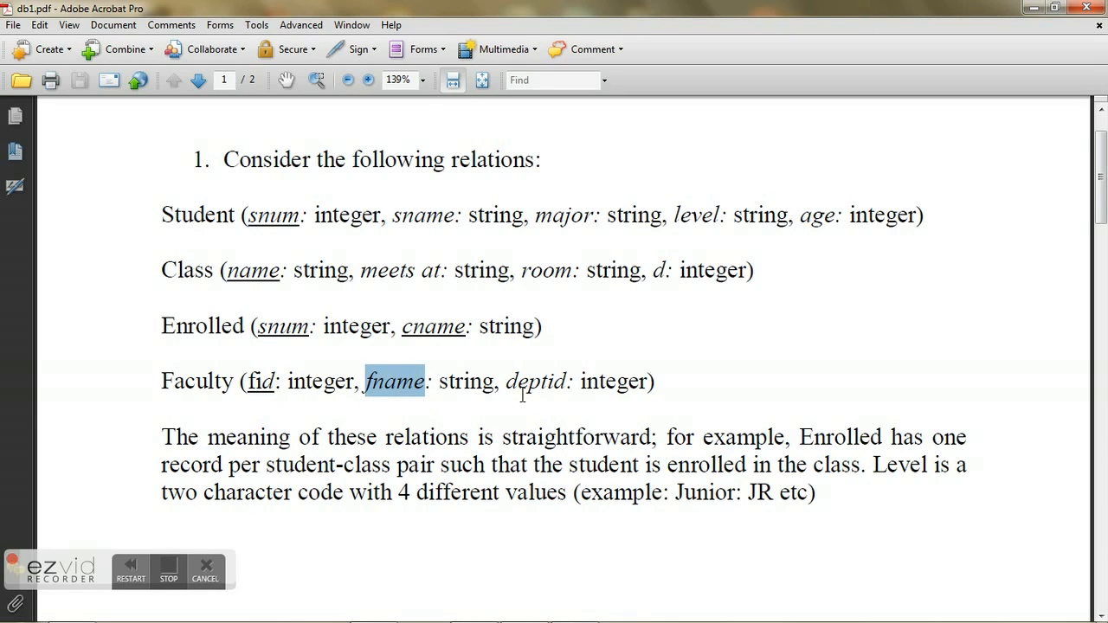
pyautogui.doubleClick(535, 380)
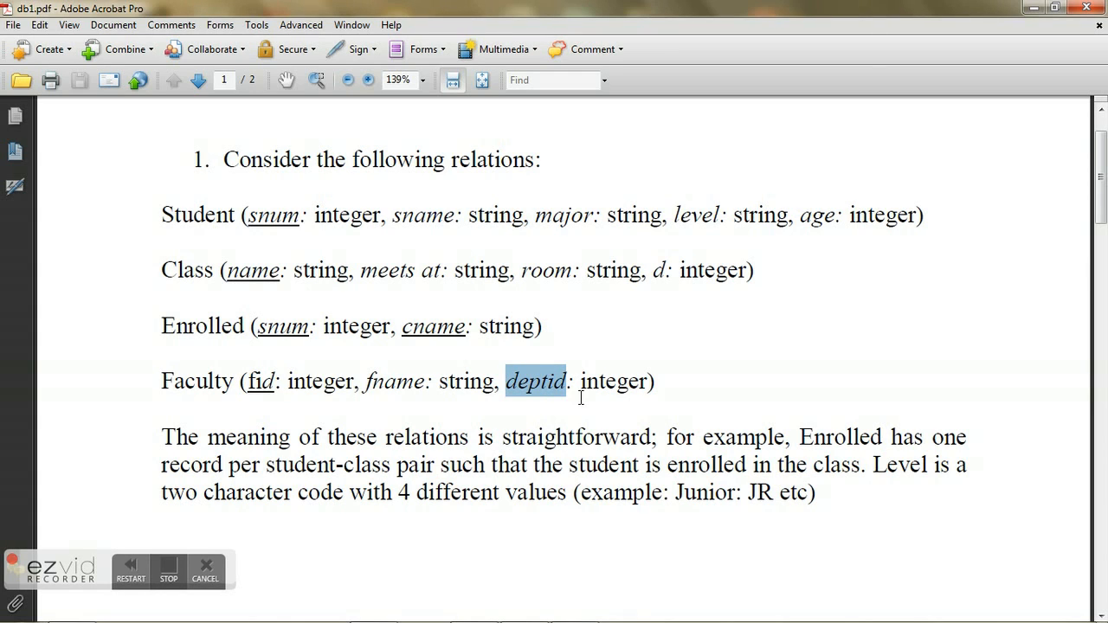
pyautogui.moveTo(536, 385)
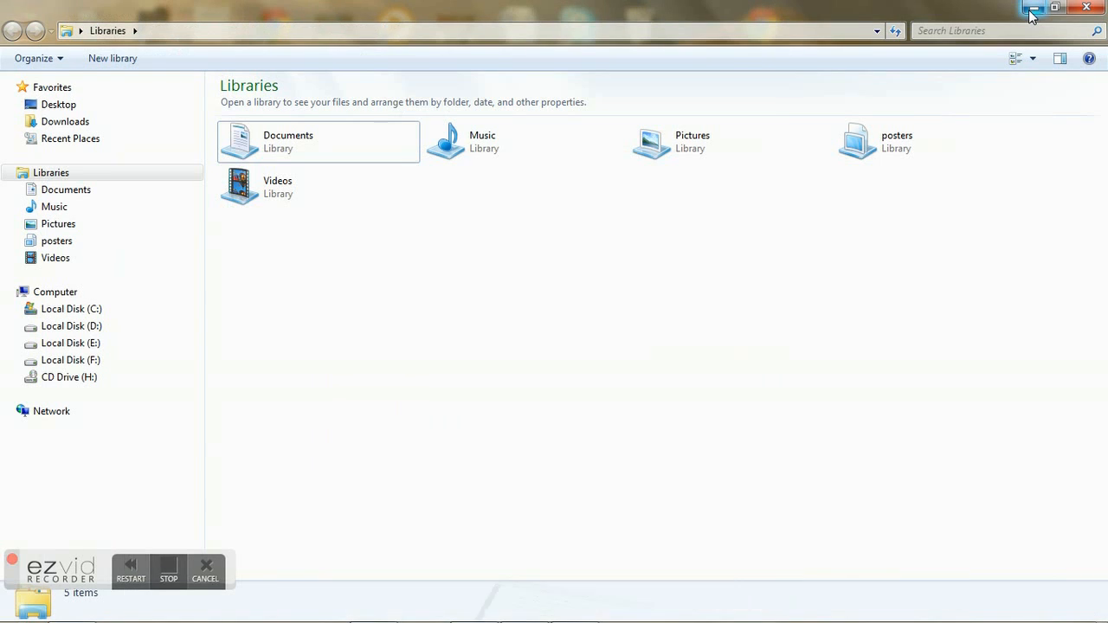
# Reveal the db1 diagram in Paint and select the student table's snum column
pyautogui.click(472, 605)
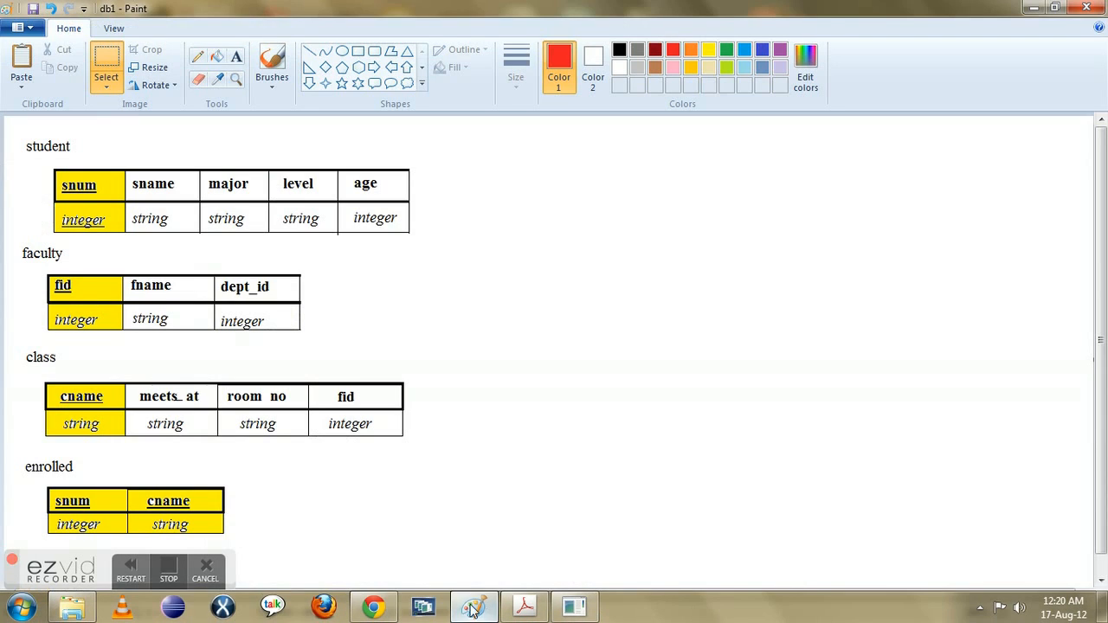
pyautogui.moveTo(482, 237)
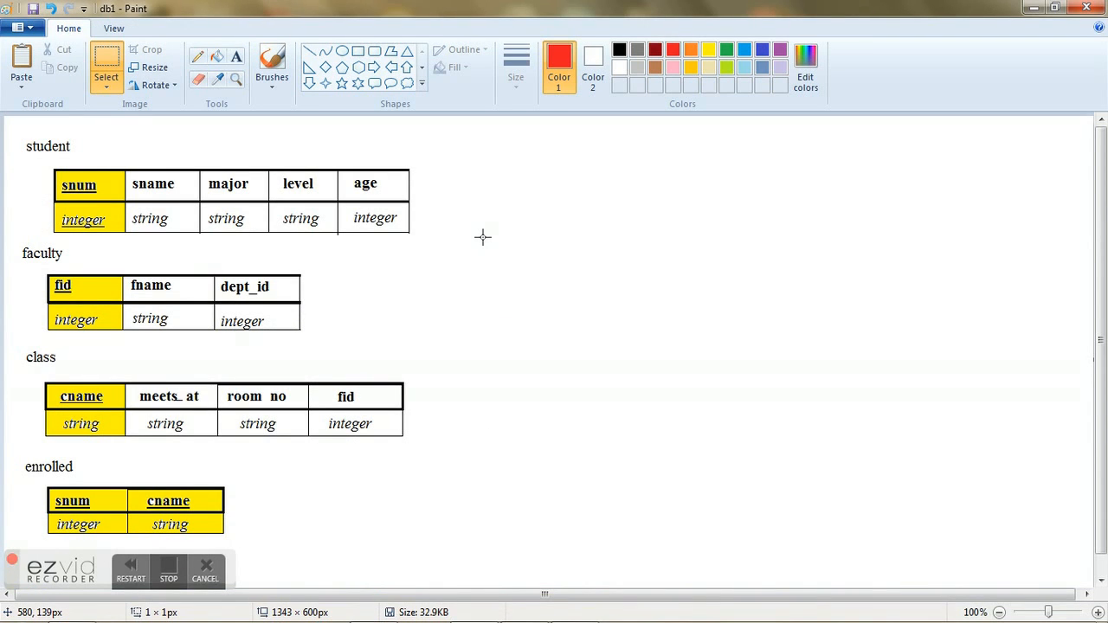
pyautogui.moveTo(10, 142)
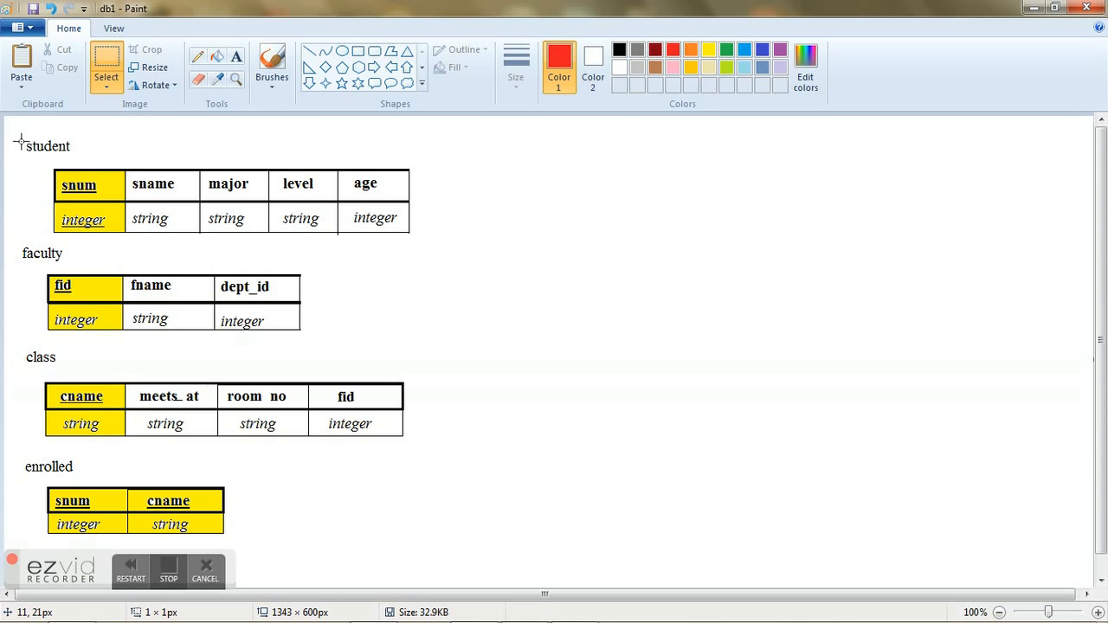
pyautogui.moveTo(19, 247); pyautogui.dragTo(114, 282)
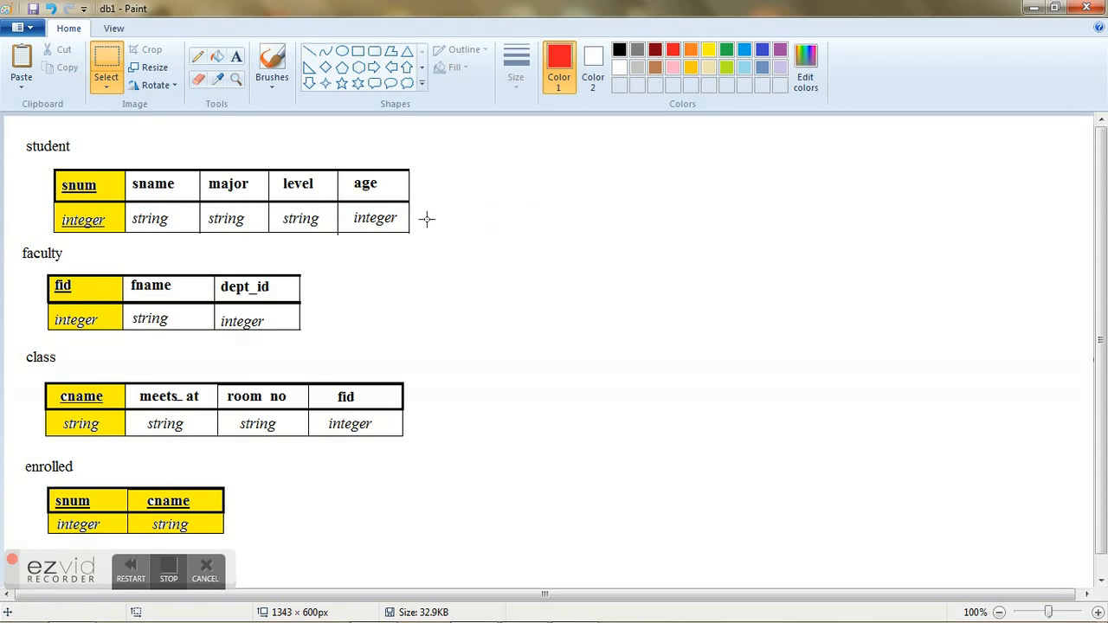
pyautogui.moveTo(60, 220)
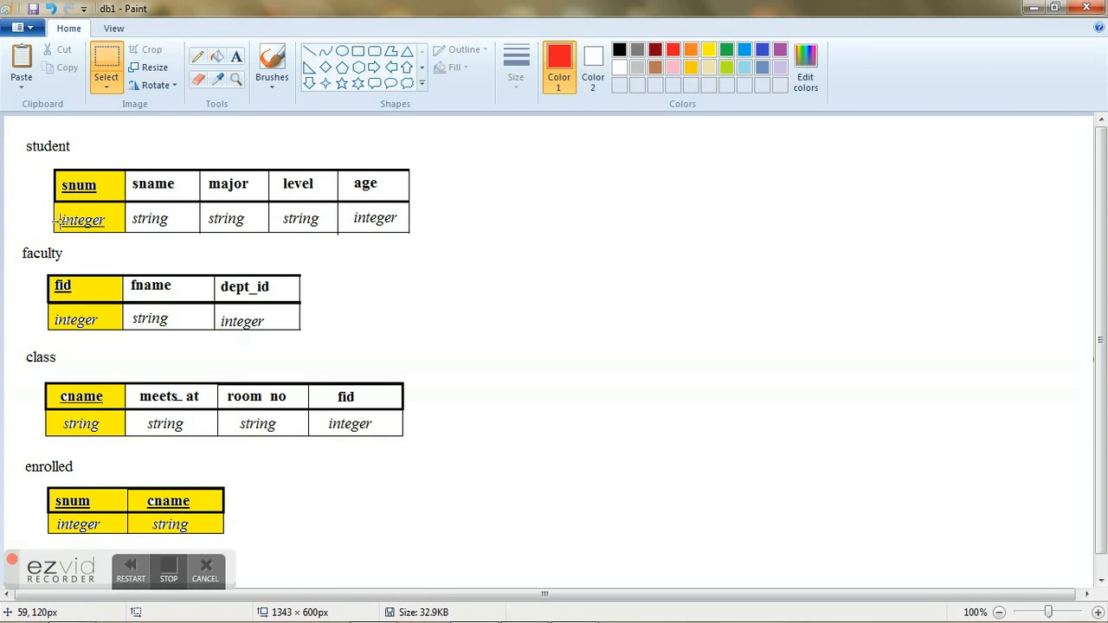
pyautogui.moveTo(60, 219); pyautogui.dragTo(430, 252)
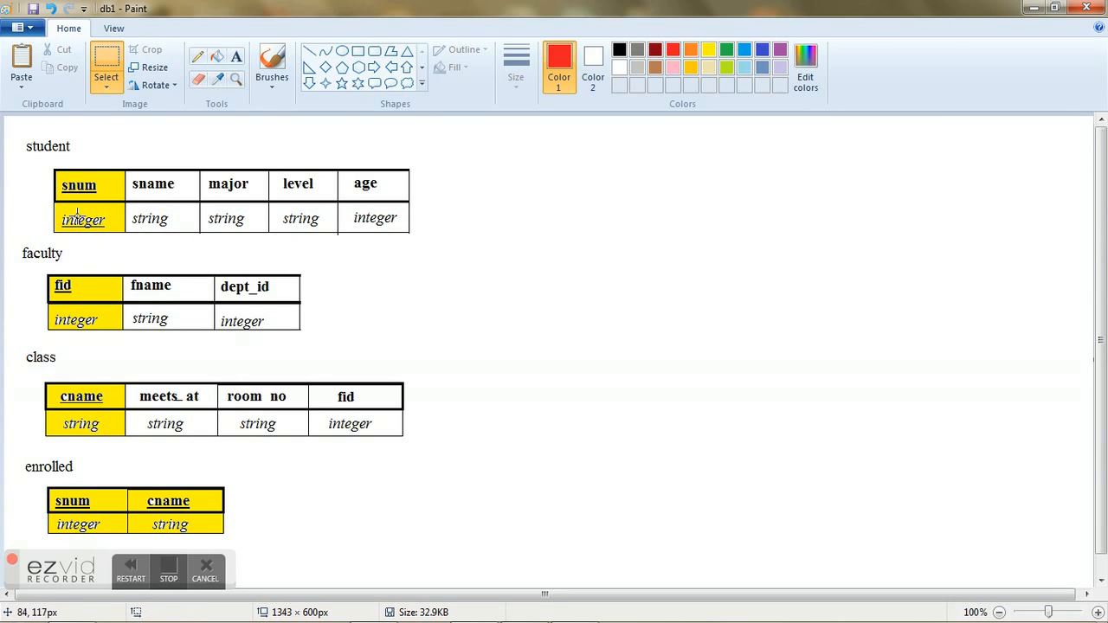
pyautogui.moveTo(56, 164); pyautogui.dragTo(126, 247)
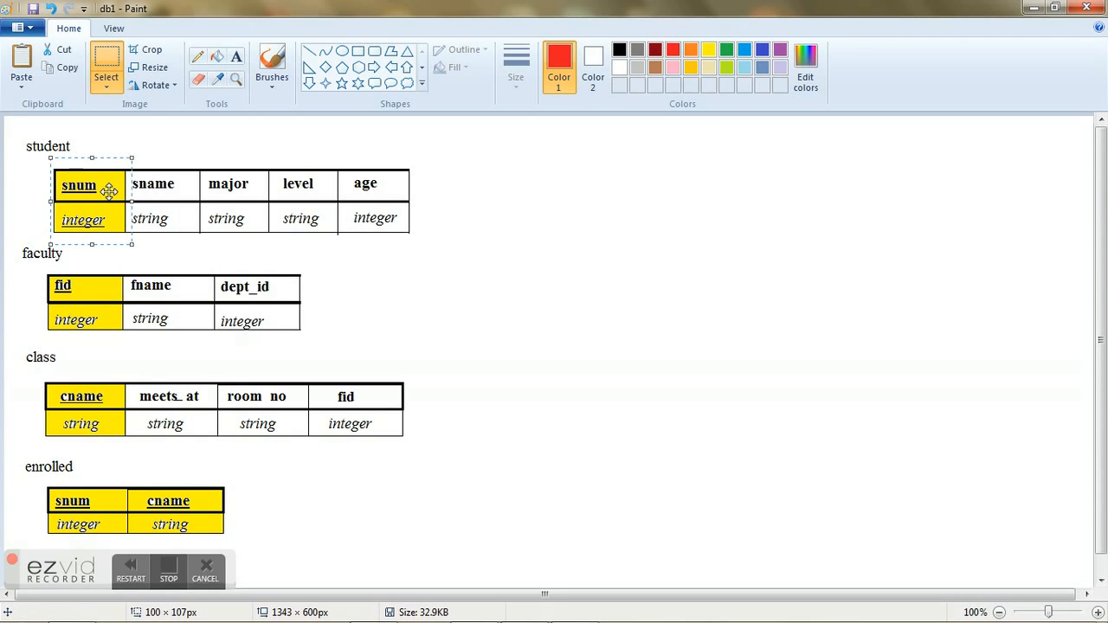
pyautogui.moveTo(130, 270)
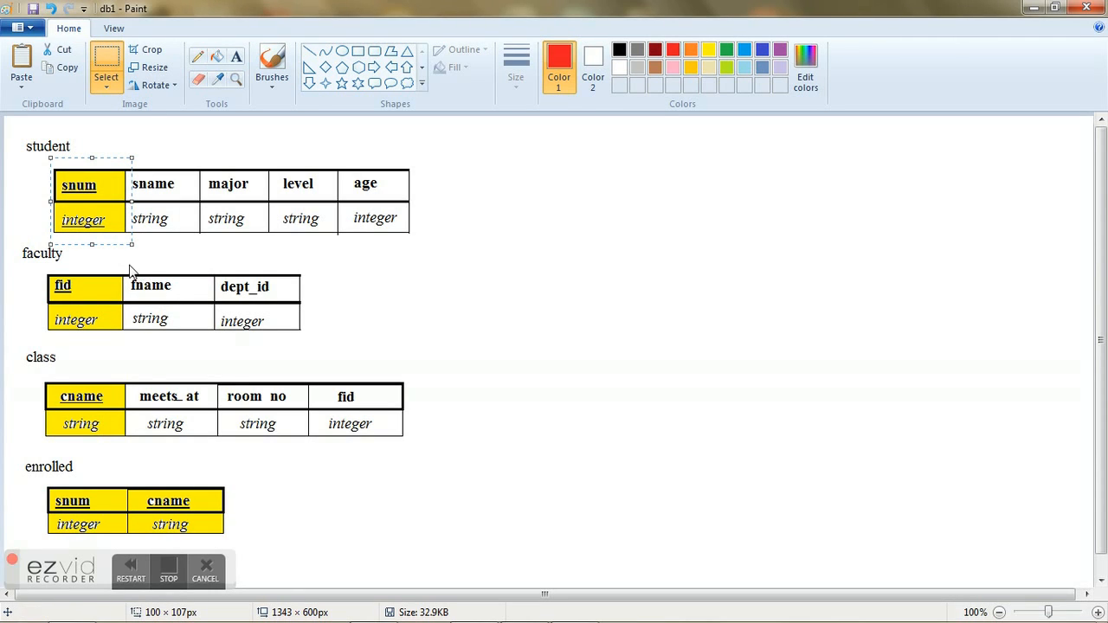
pyautogui.moveTo(113, 236)
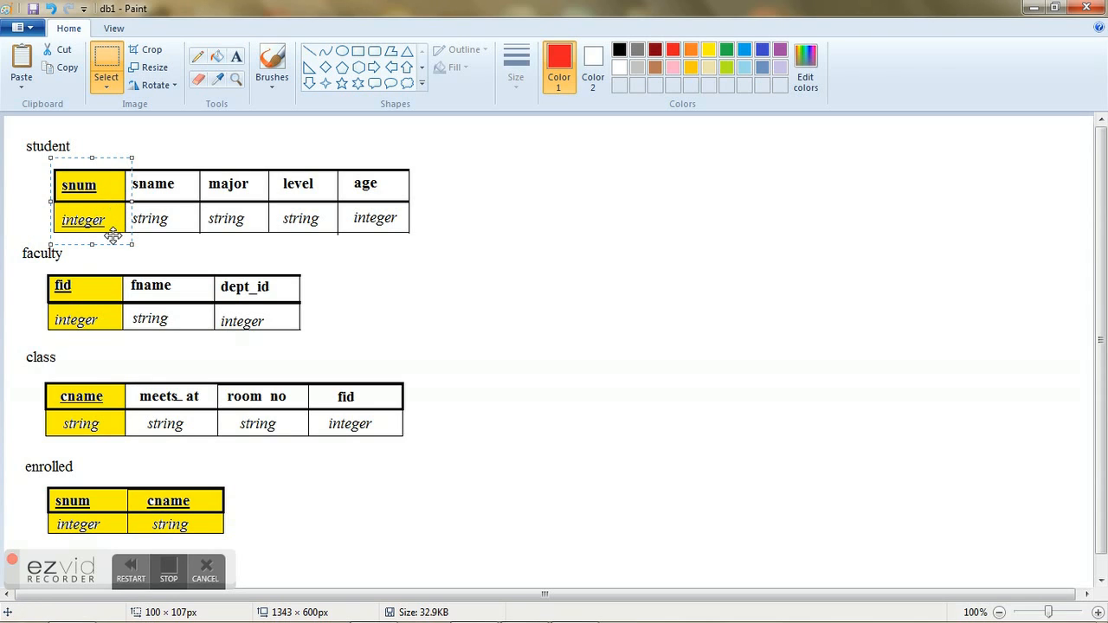
pyautogui.moveTo(171, 196)
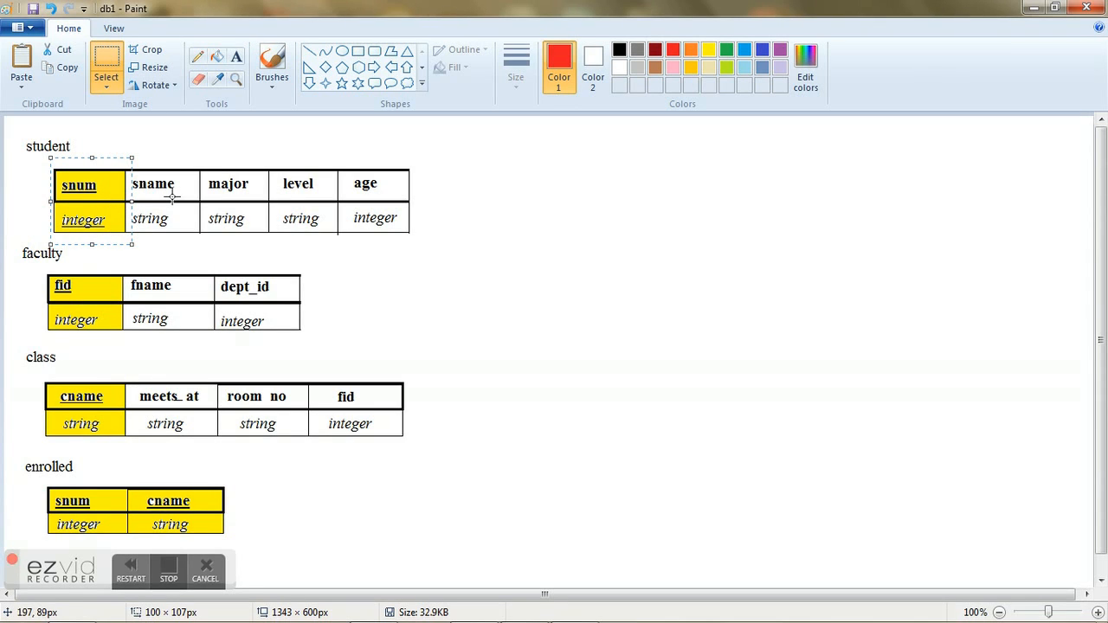
pyautogui.moveTo(197, 230)
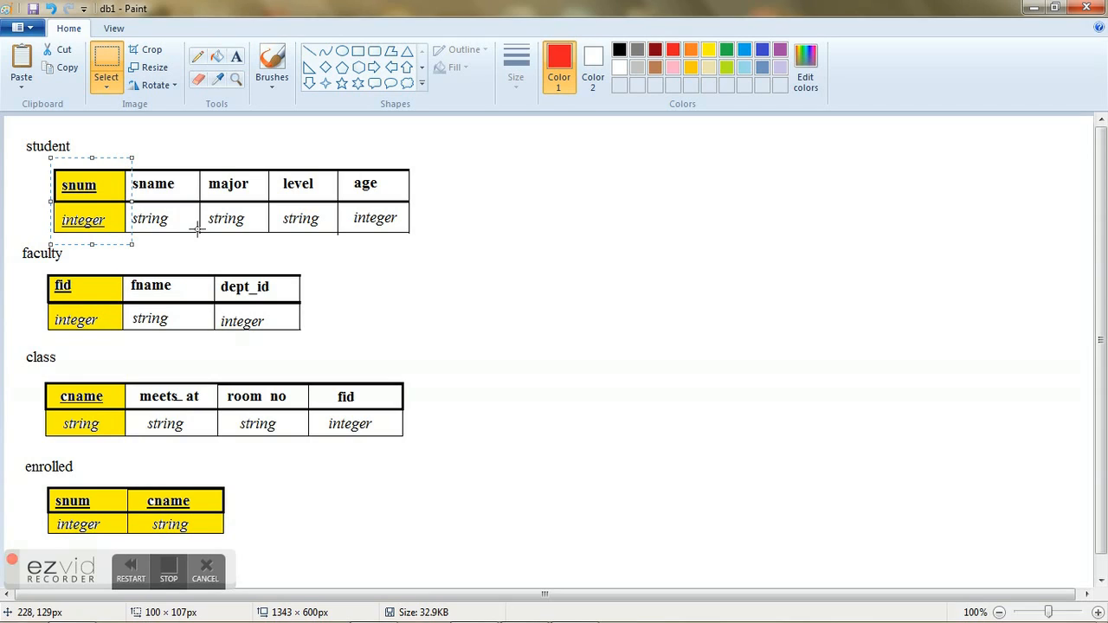
pyautogui.moveTo(116, 403)
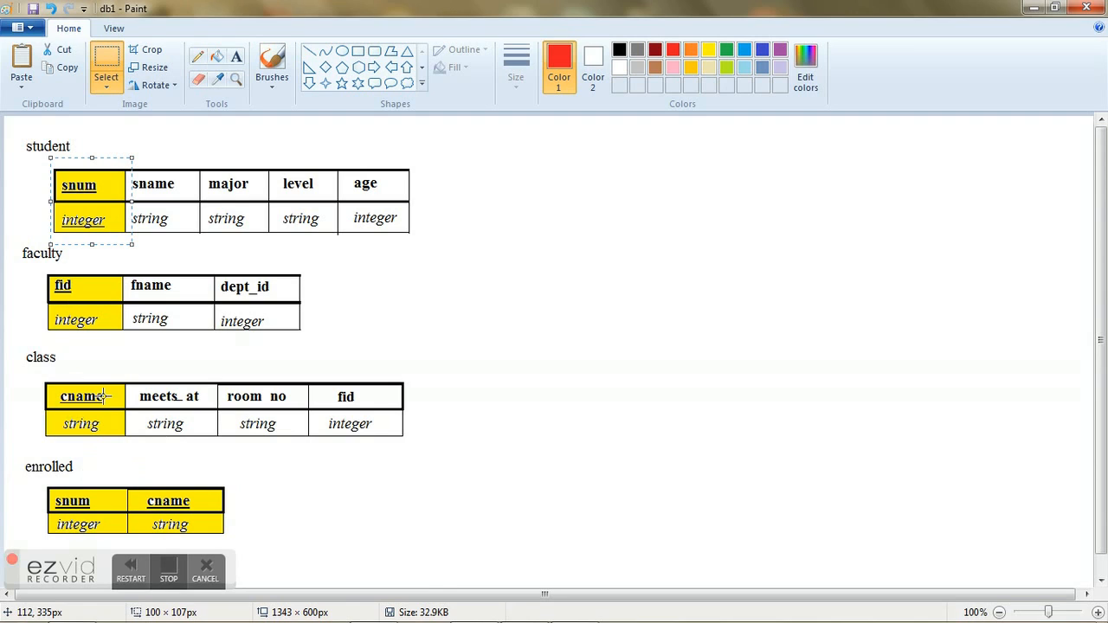
pyautogui.moveTo(98, 397)
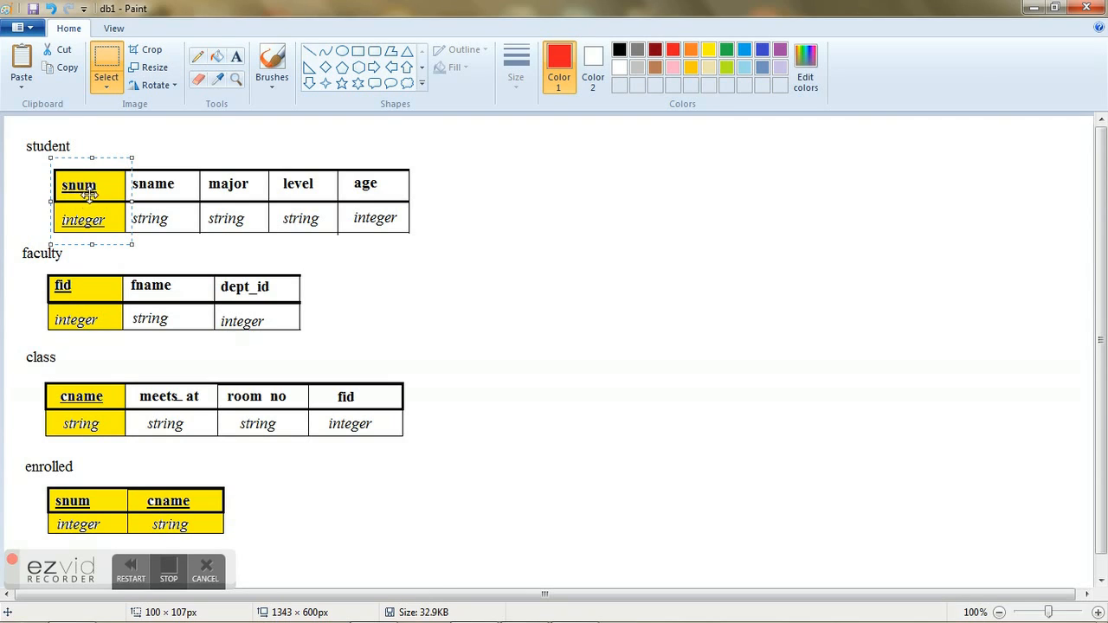
pyautogui.moveTo(97, 190)
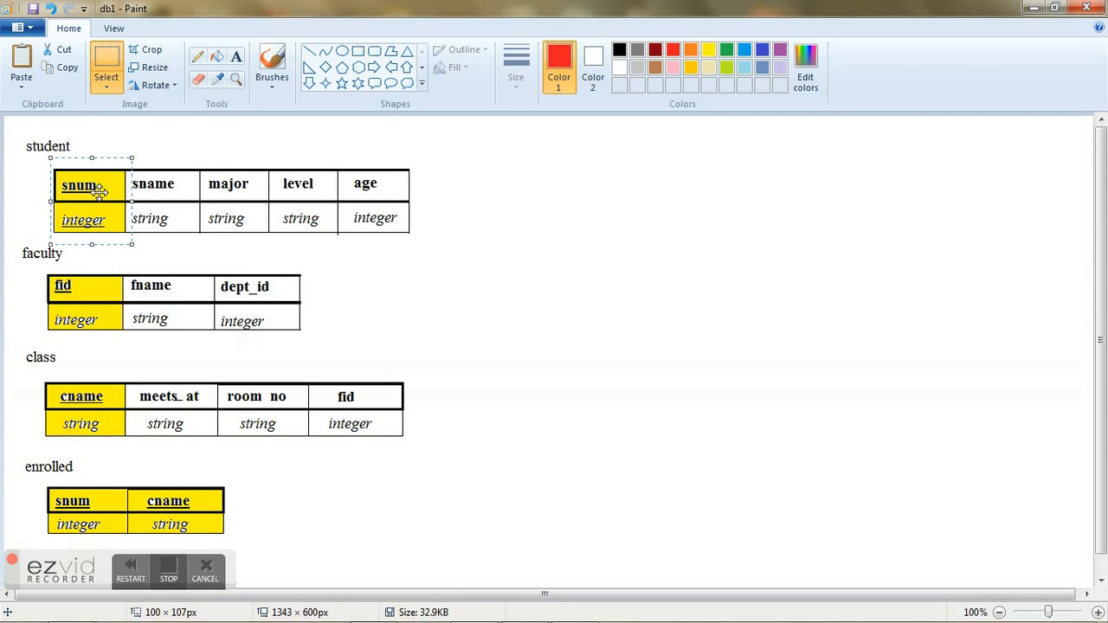
pyautogui.moveTo(534, 276)
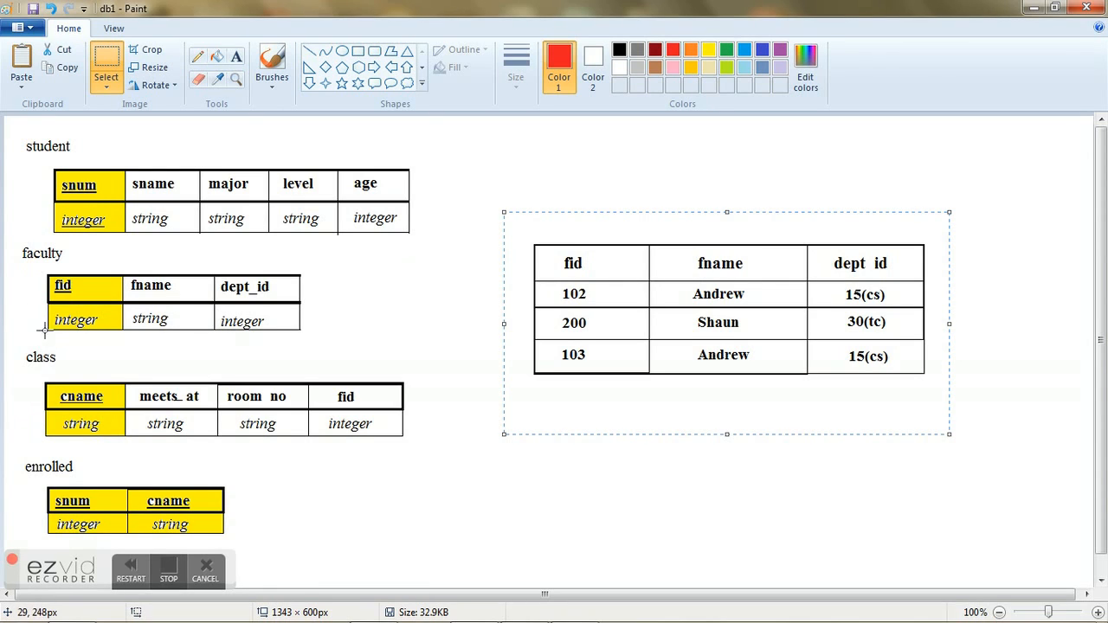
pyautogui.moveTo(579, 186)
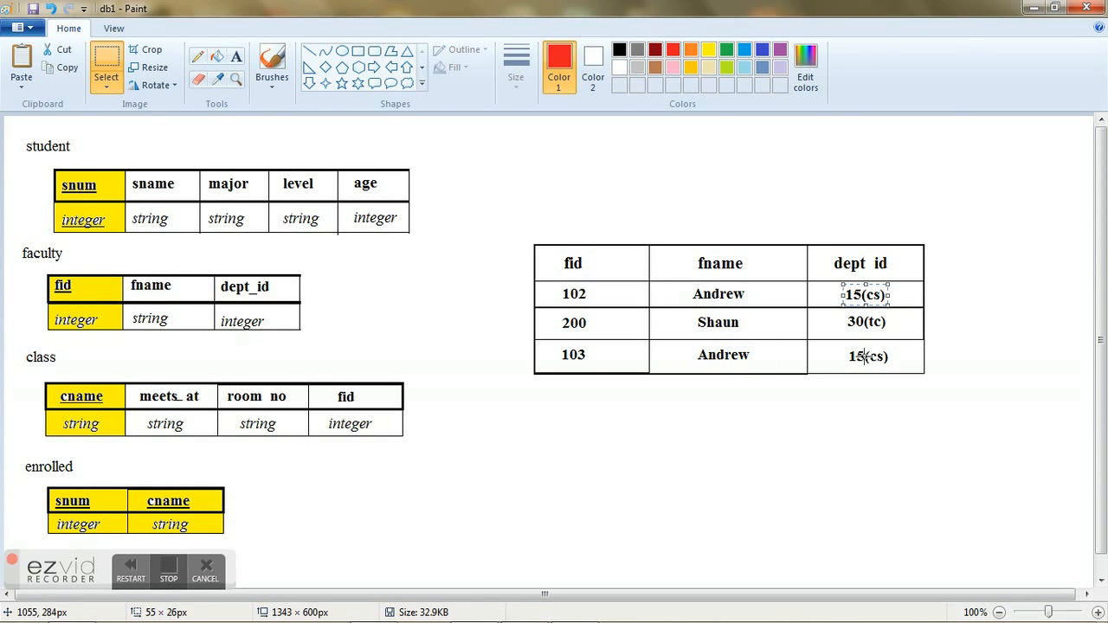
pyautogui.click(880, 479)
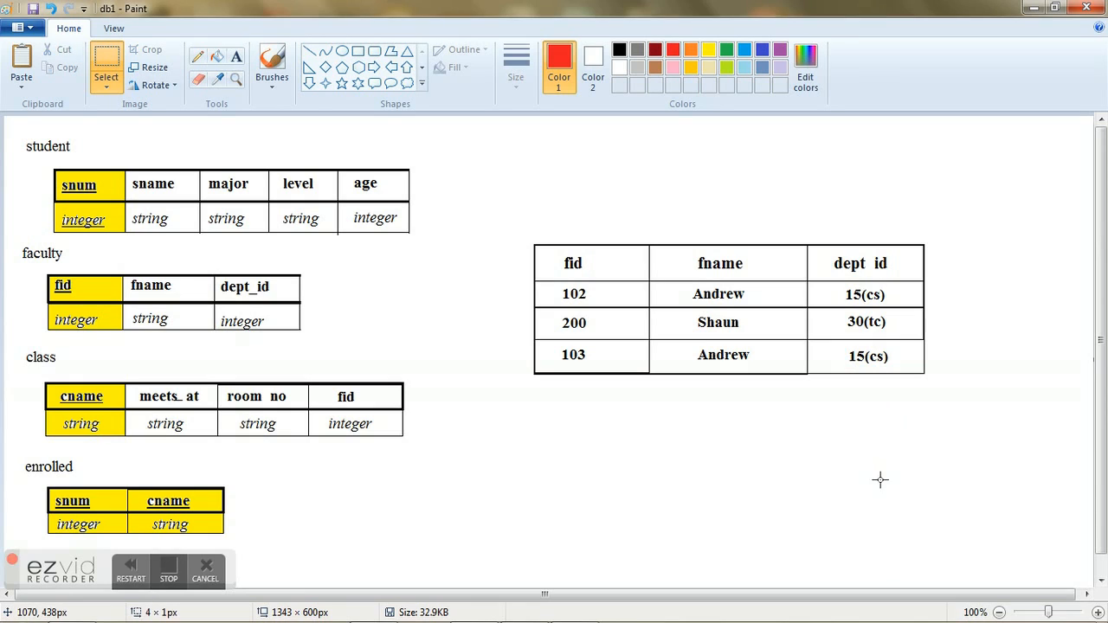
pyautogui.moveTo(719, 305)
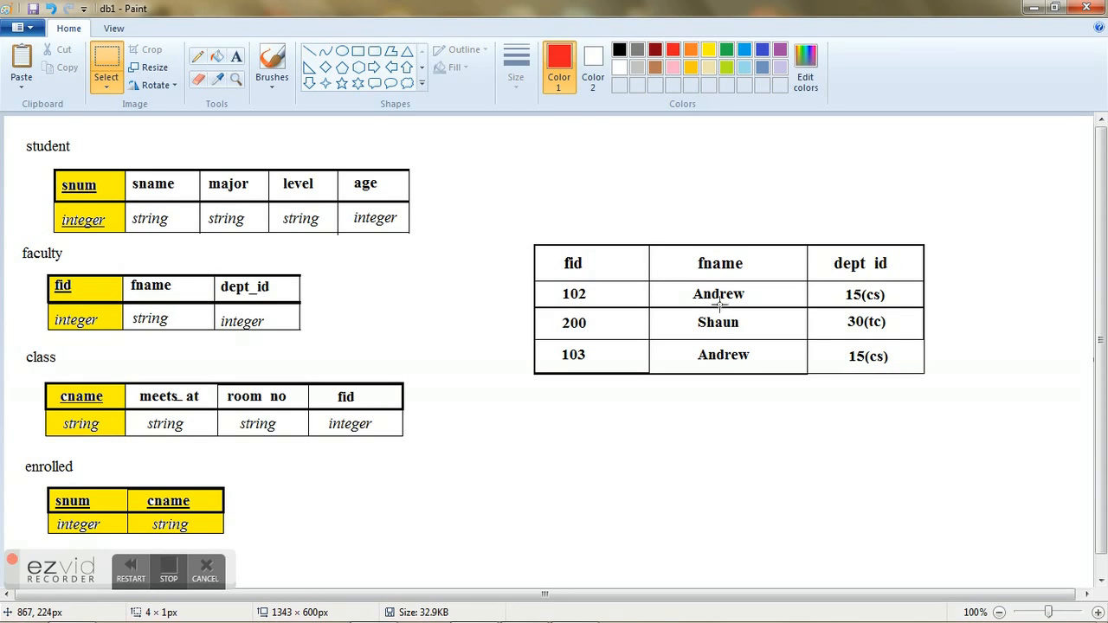
pyautogui.moveTo(746, 366)
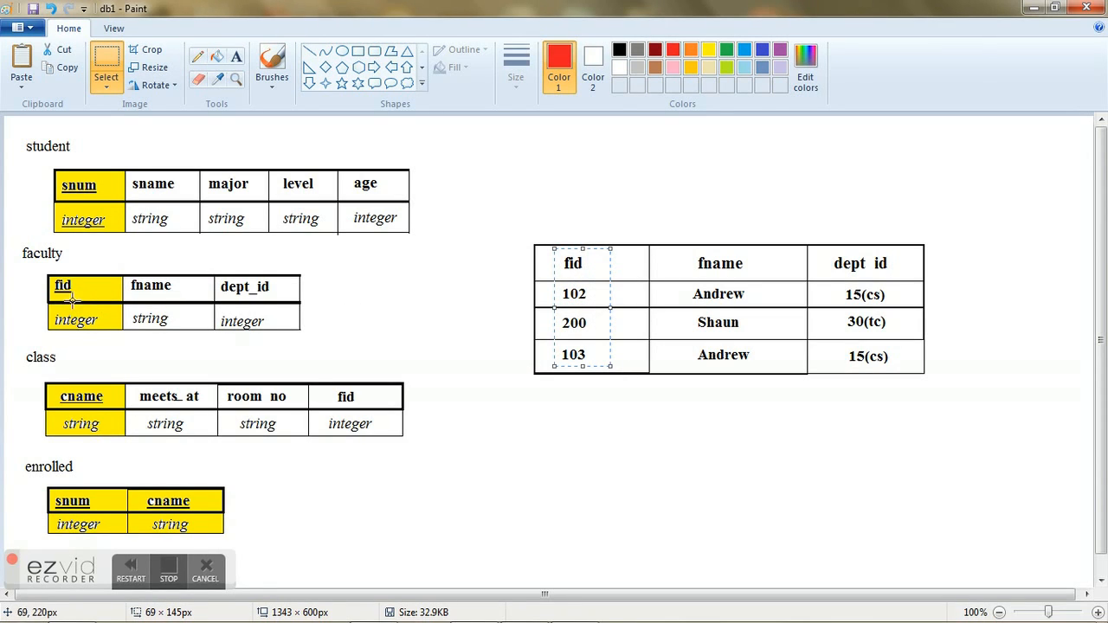
pyautogui.moveTo(256, 324)
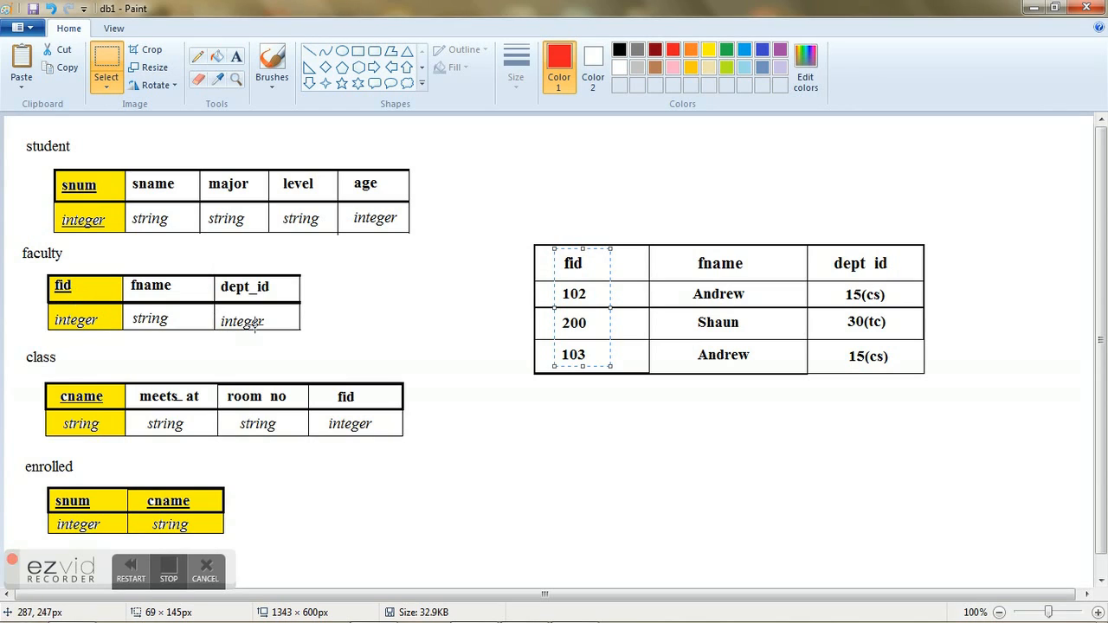
pyautogui.moveTo(112, 167)
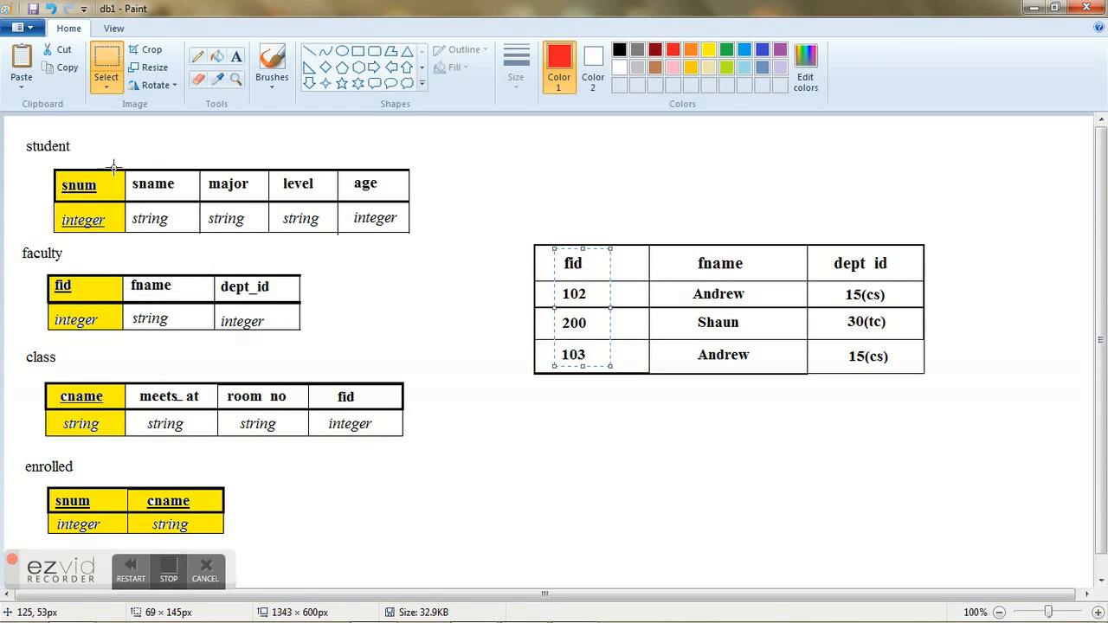
pyautogui.moveTo(102, 195)
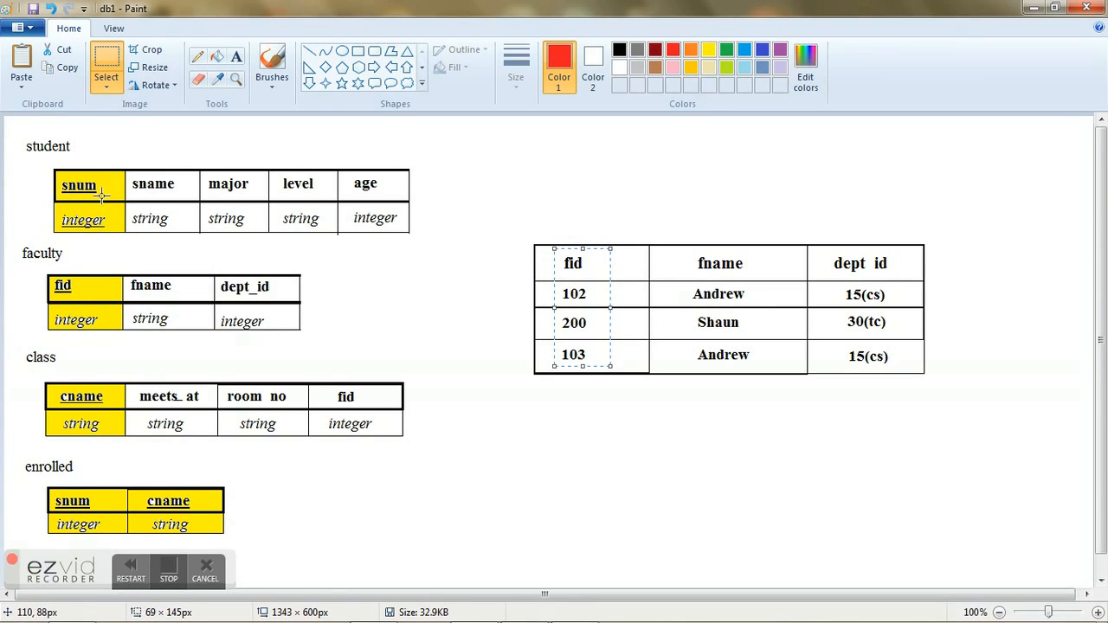
pyautogui.moveTo(593, 314)
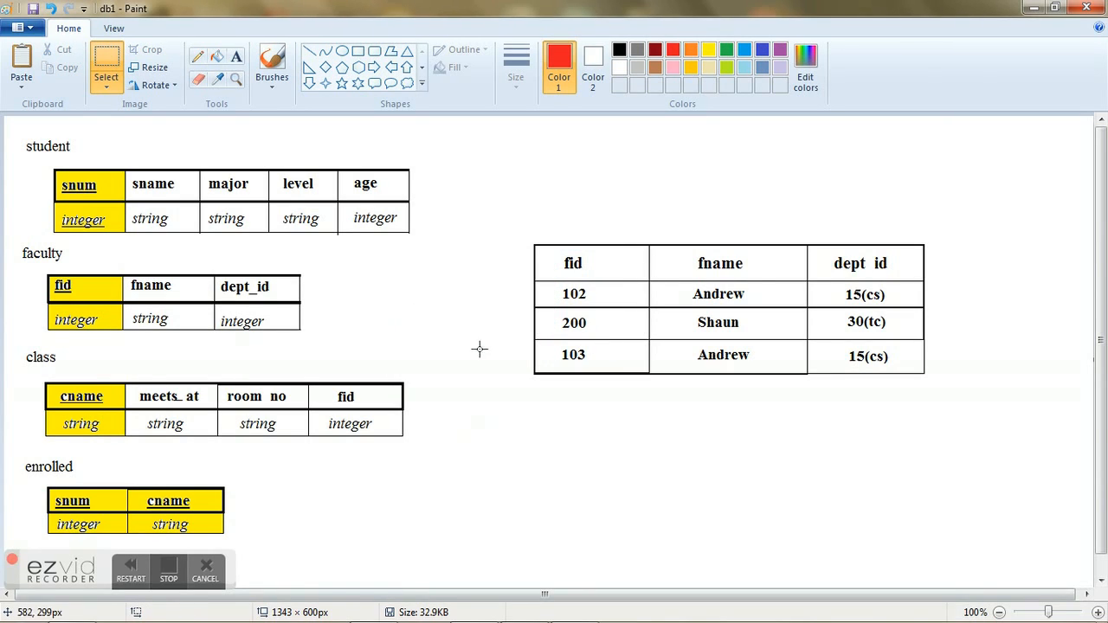
pyautogui.moveTo(498, 502)
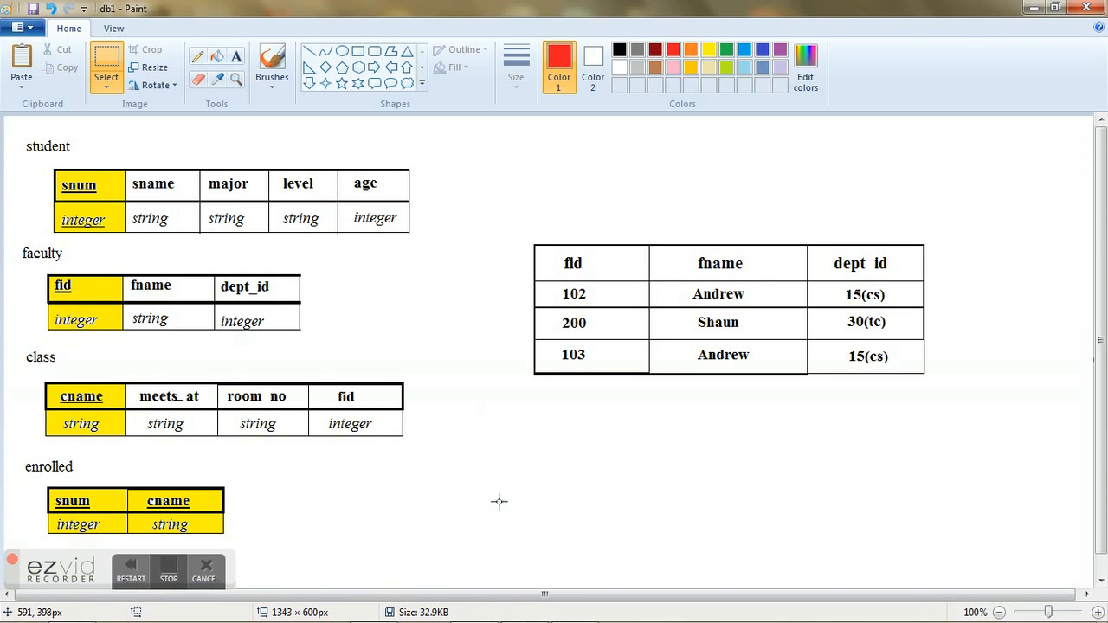
pyautogui.click(524, 605)
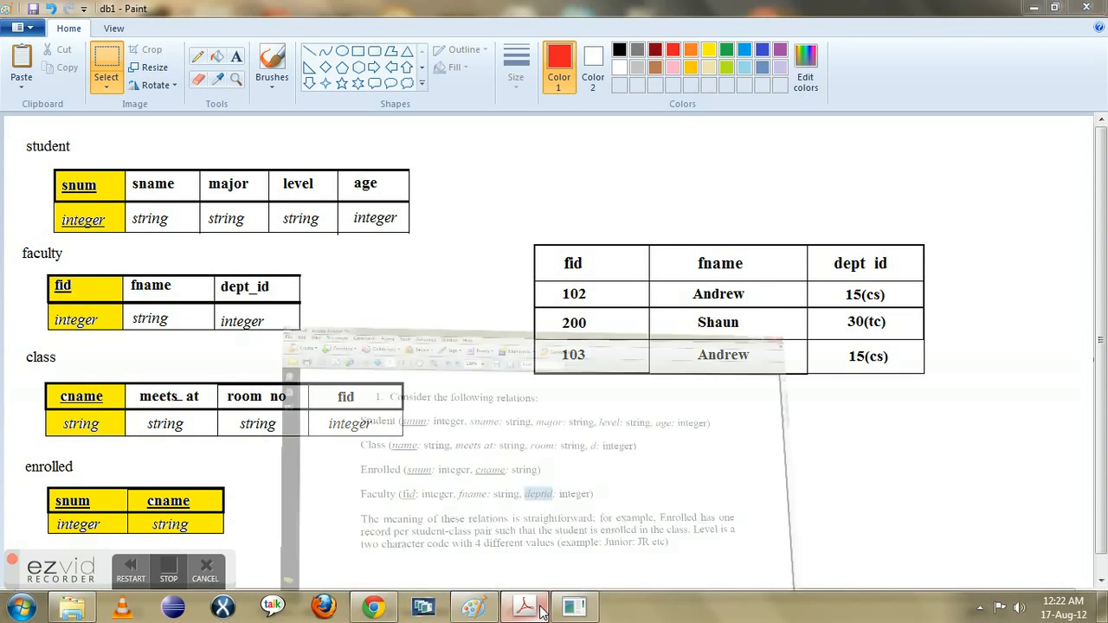
pyautogui.click(524, 606)
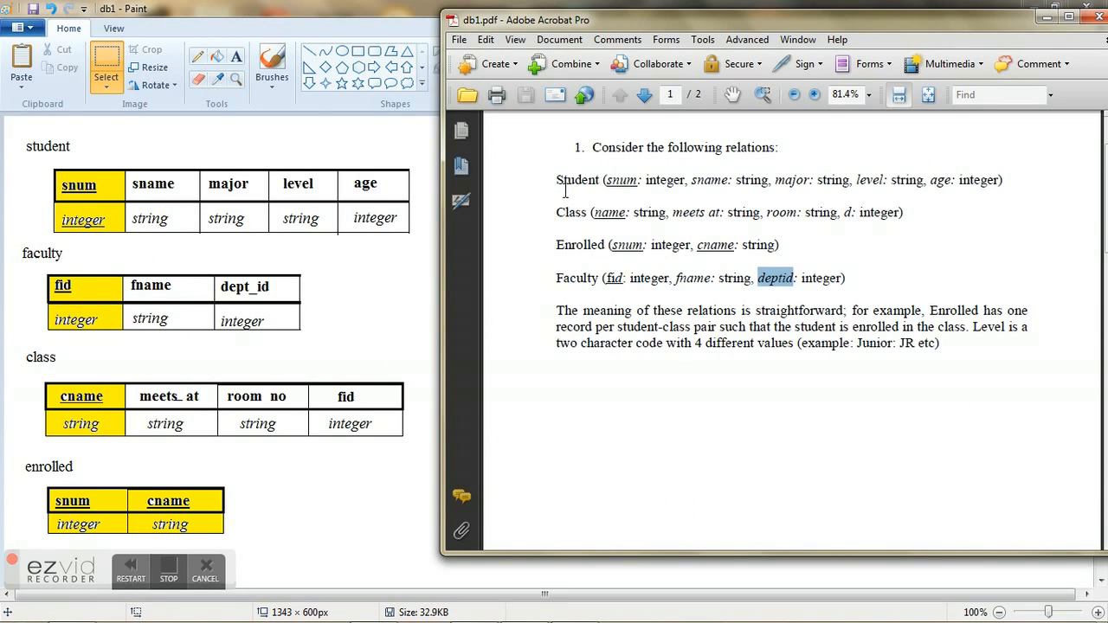
pyautogui.doubleClick(570, 212)
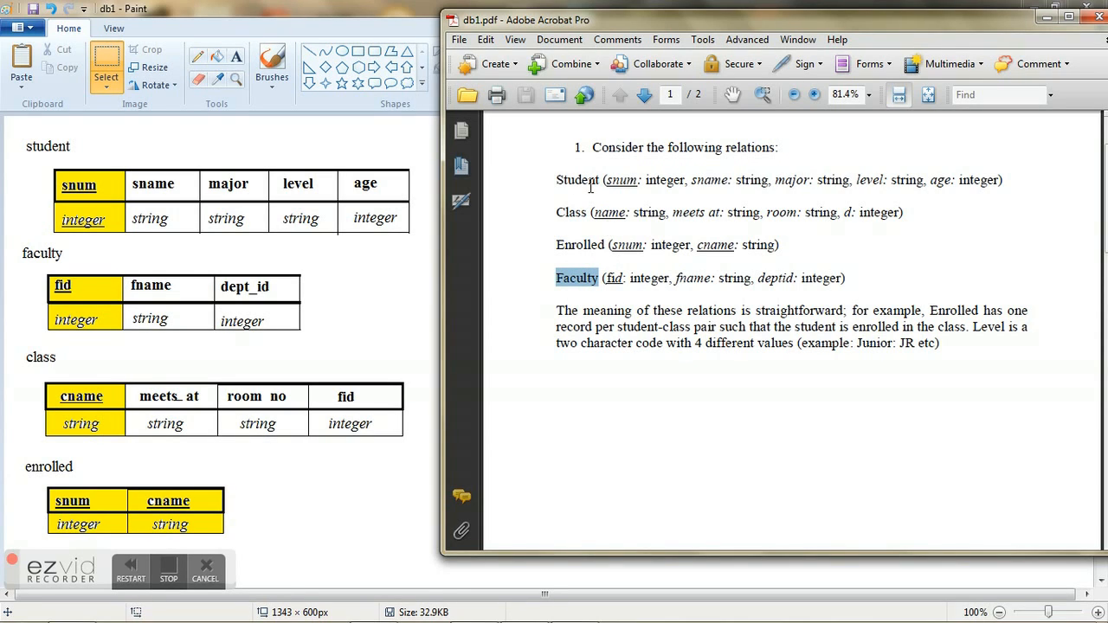
pyautogui.moveTo(515, 196)
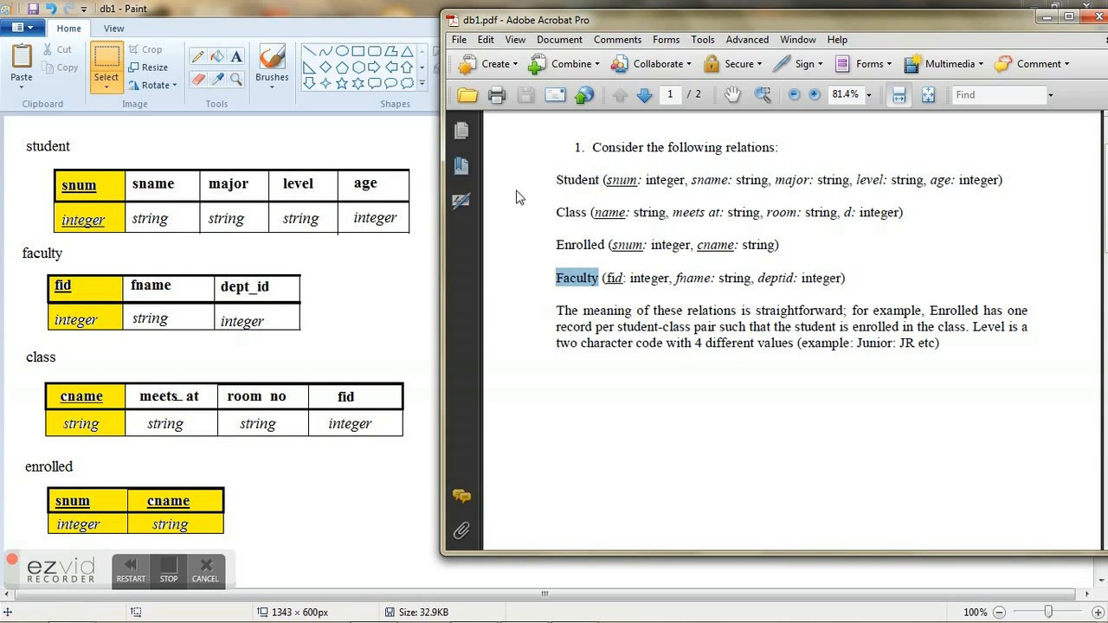
pyautogui.moveTo(336, 154)
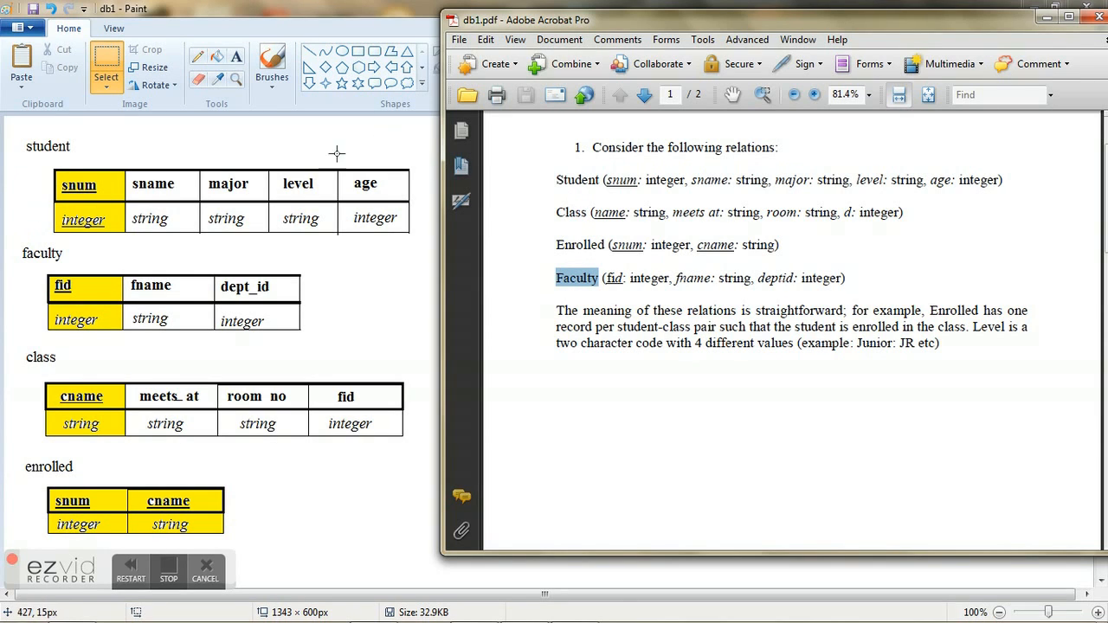
pyautogui.moveTo(24, 249)
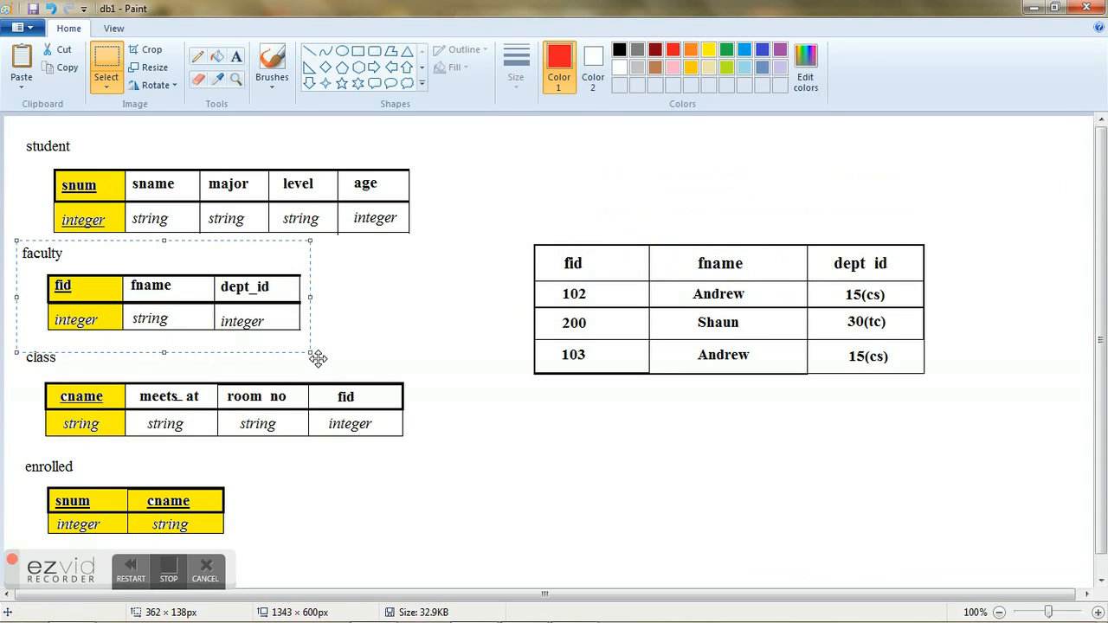
# Delete the faculty schema table from the diagram
pyautogui.press('Delete')
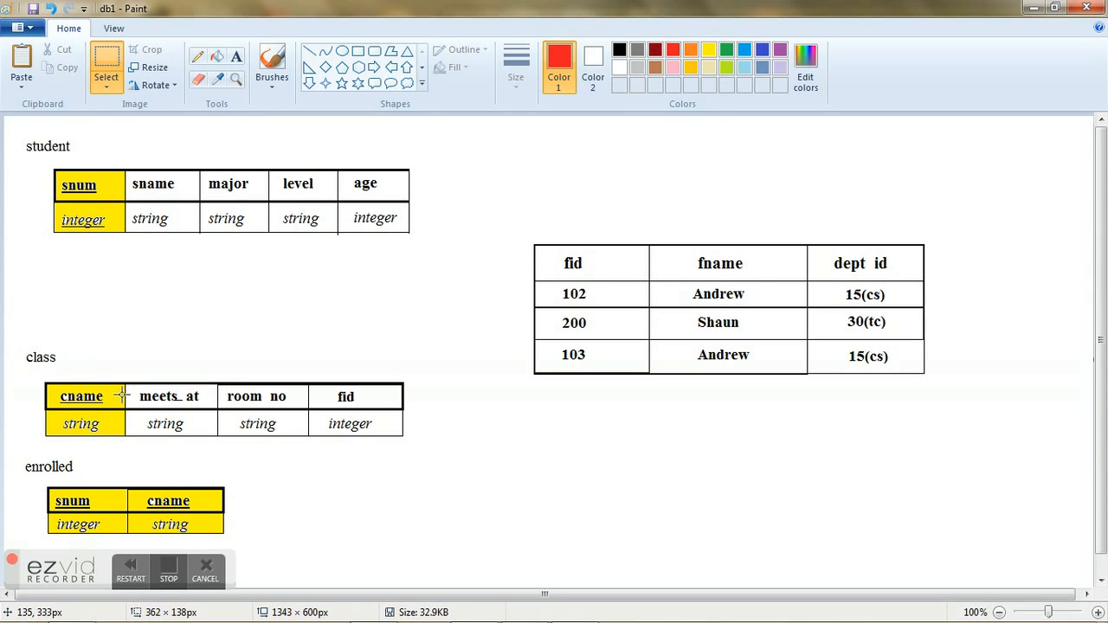
pyautogui.moveTo(149, 408)
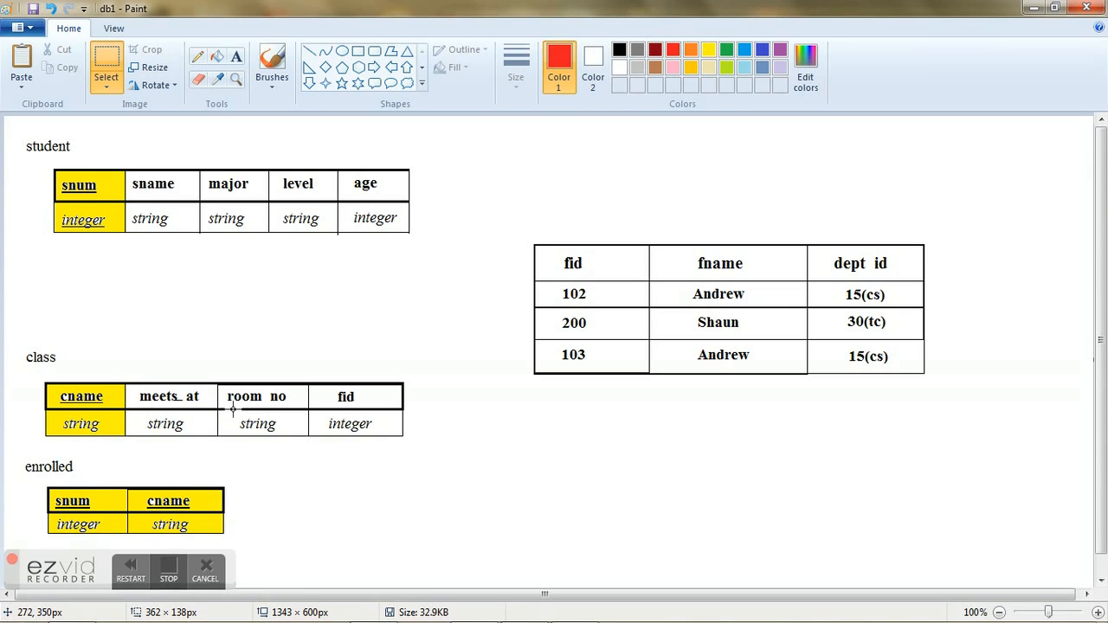
pyautogui.moveTo(294, 403)
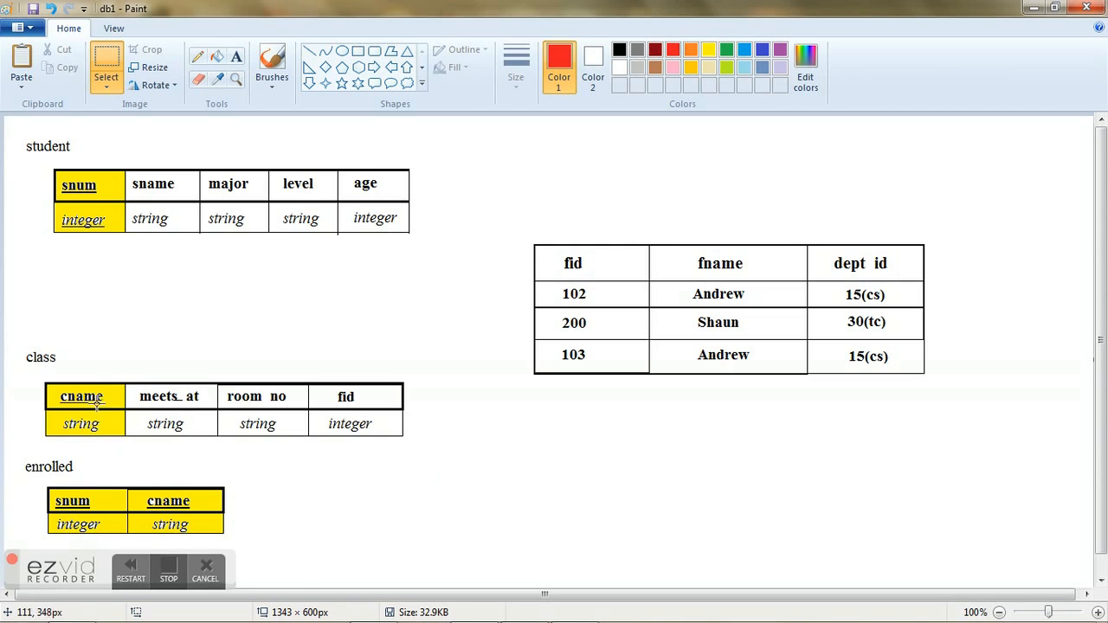
pyautogui.moveTo(358, 422)
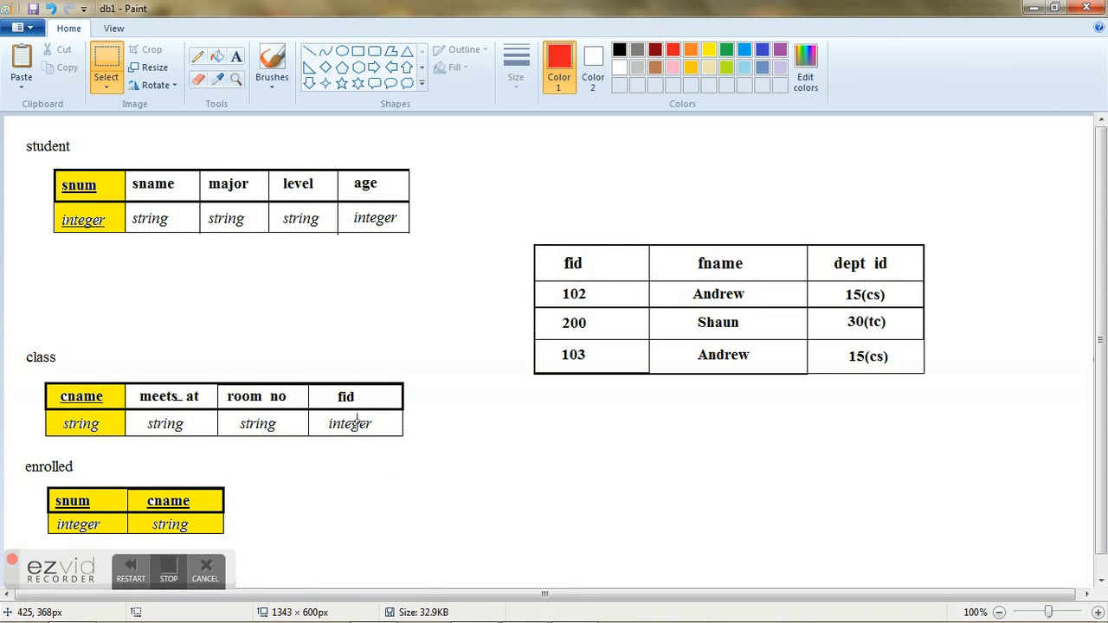
pyautogui.moveTo(221, 343)
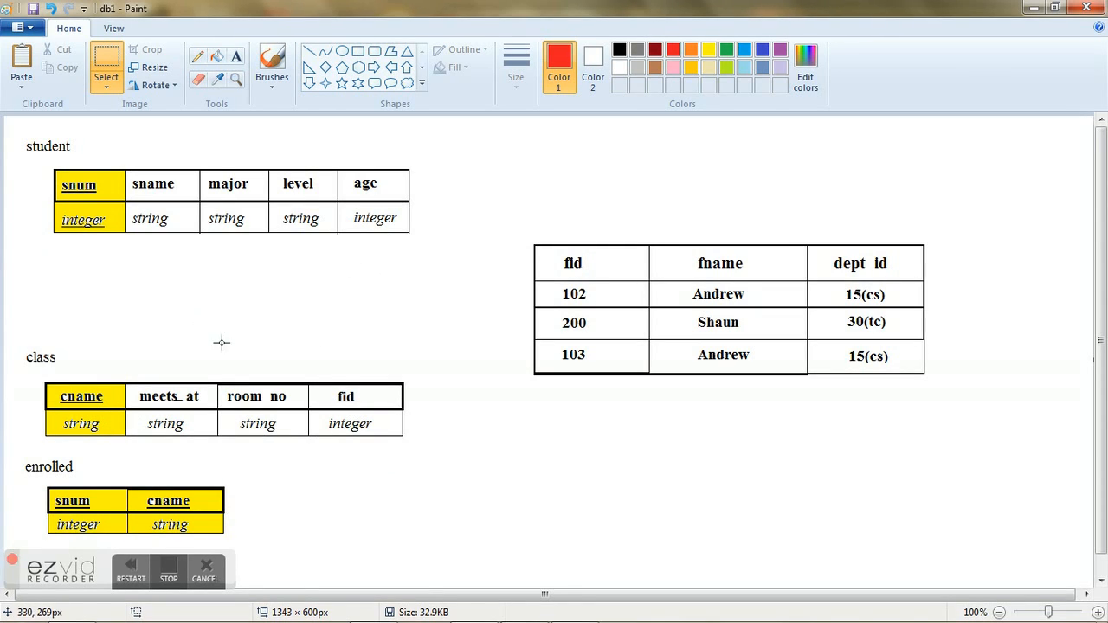
pyautogui.moveTo(54, 266)
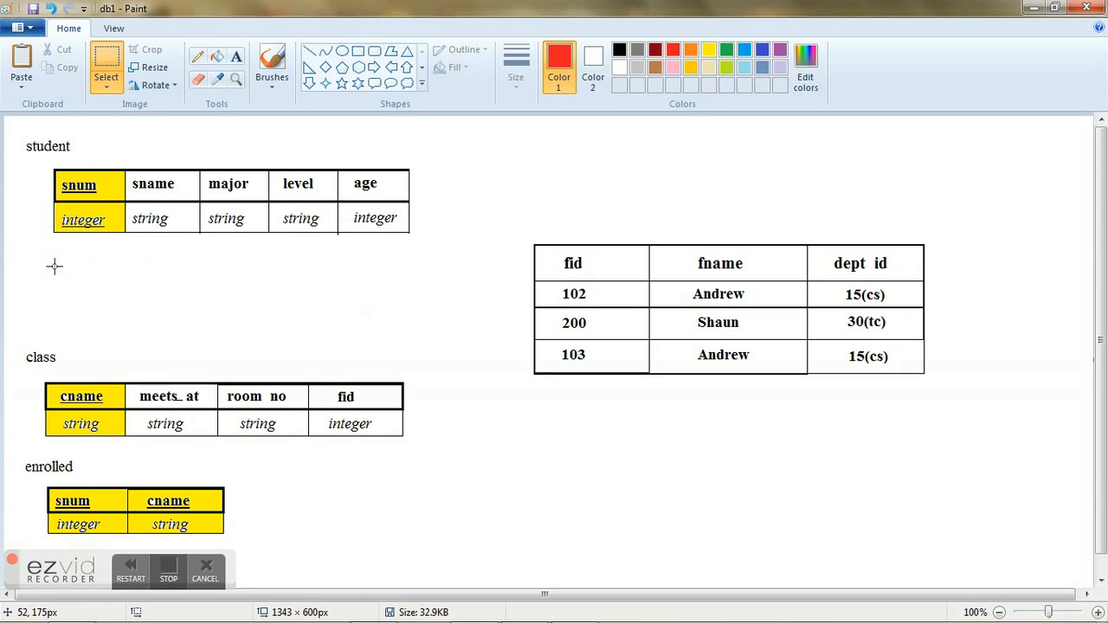
pyautogui.moveTo(370, 412)
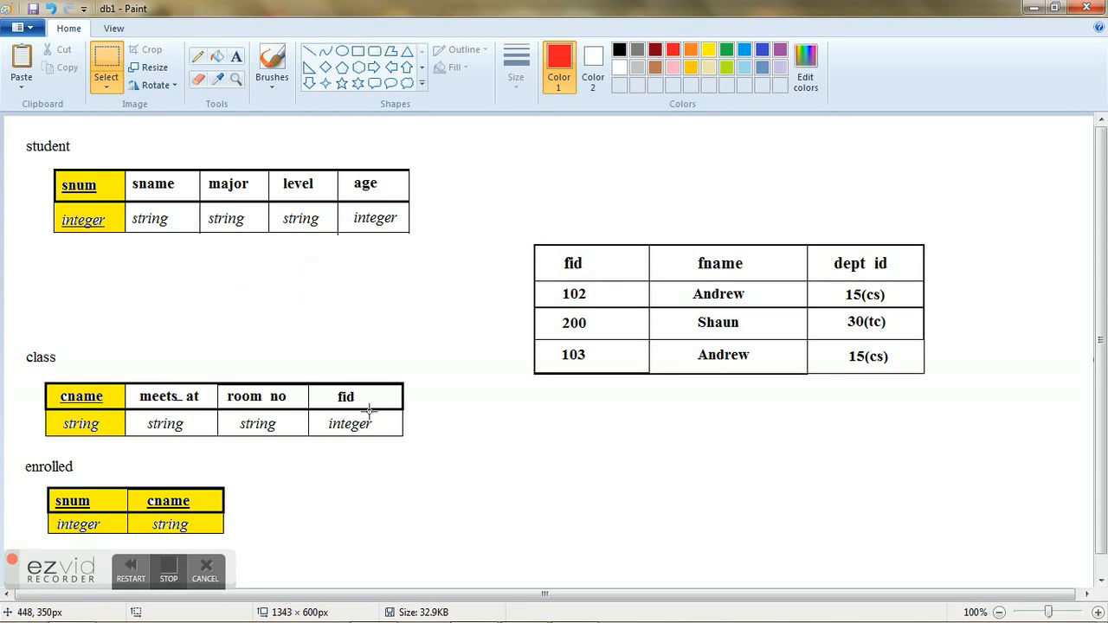
pyautogui.moveTo(359, 399)
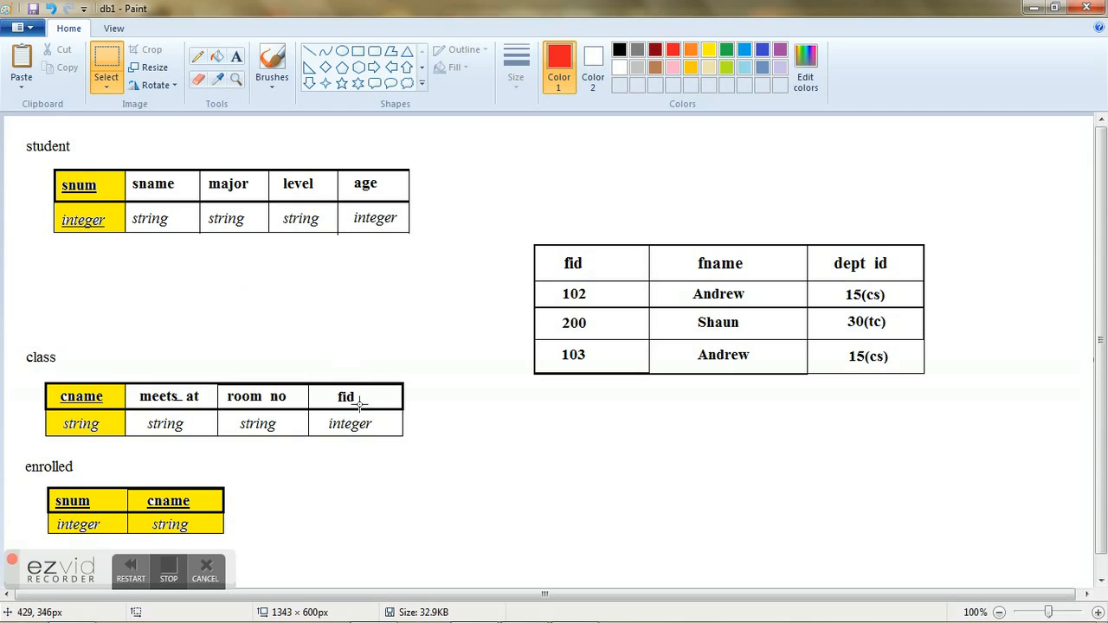
pyautogui.moveTo(433, 329)
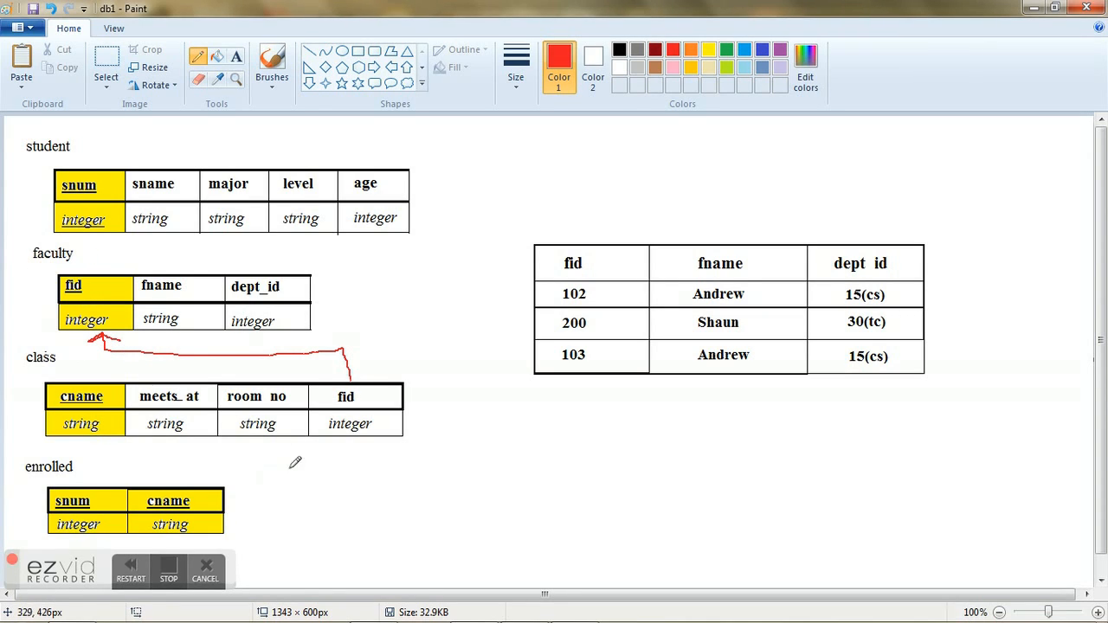
pyautogui.click(106, 66)
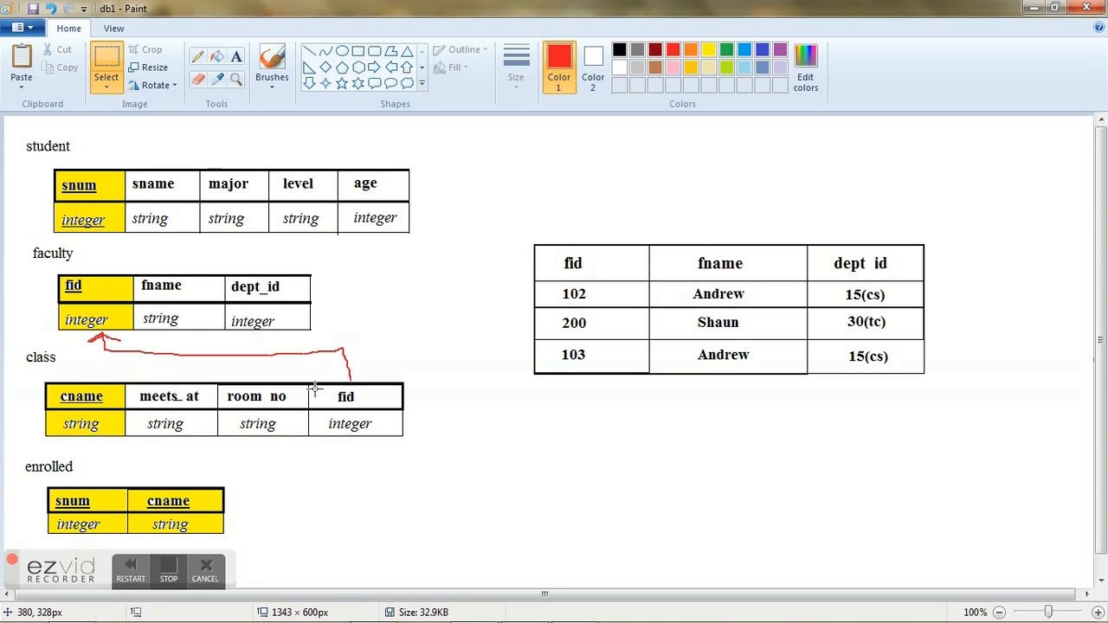
pyautogui.moveTo(305, 379); pyautogui.dragTo(420, 467)
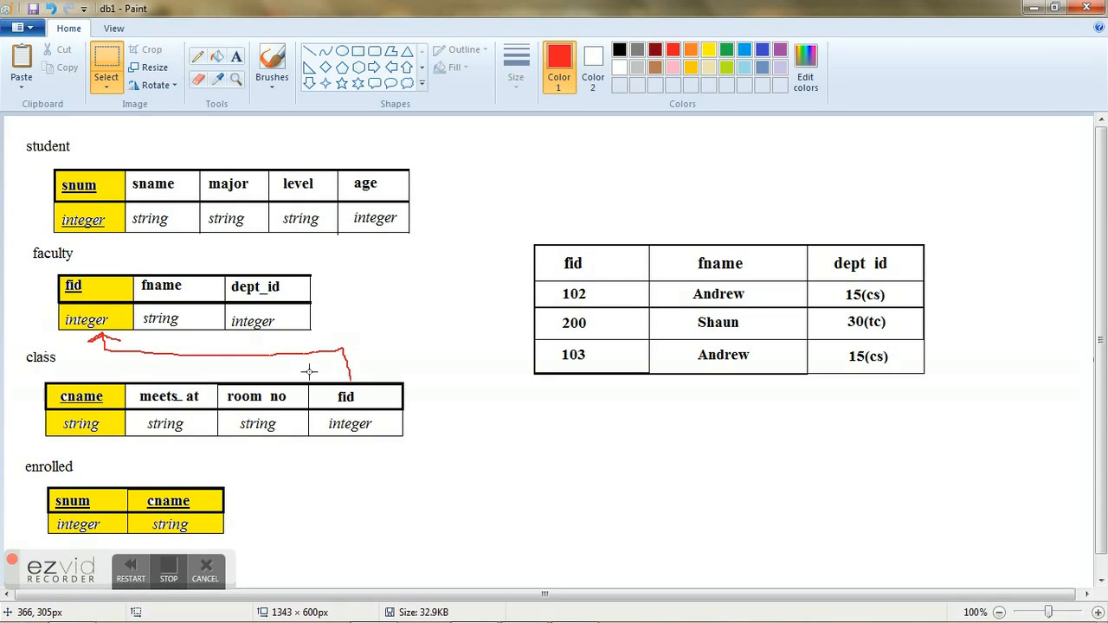
pyautogui.moveTo(323, 383)
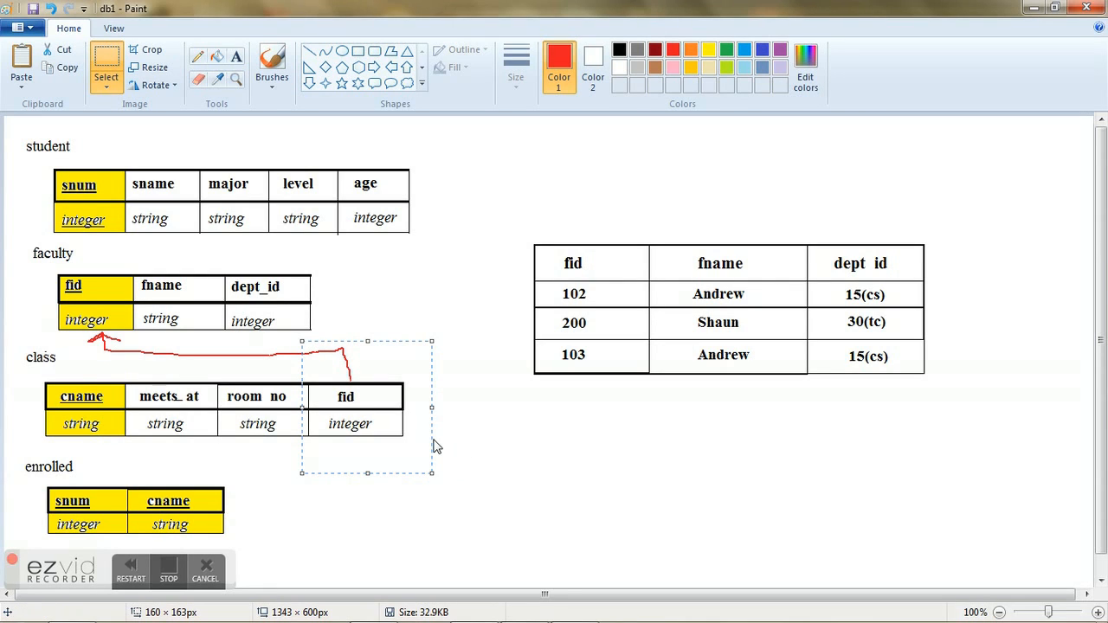
pyautogui.moveTo(90, 299)
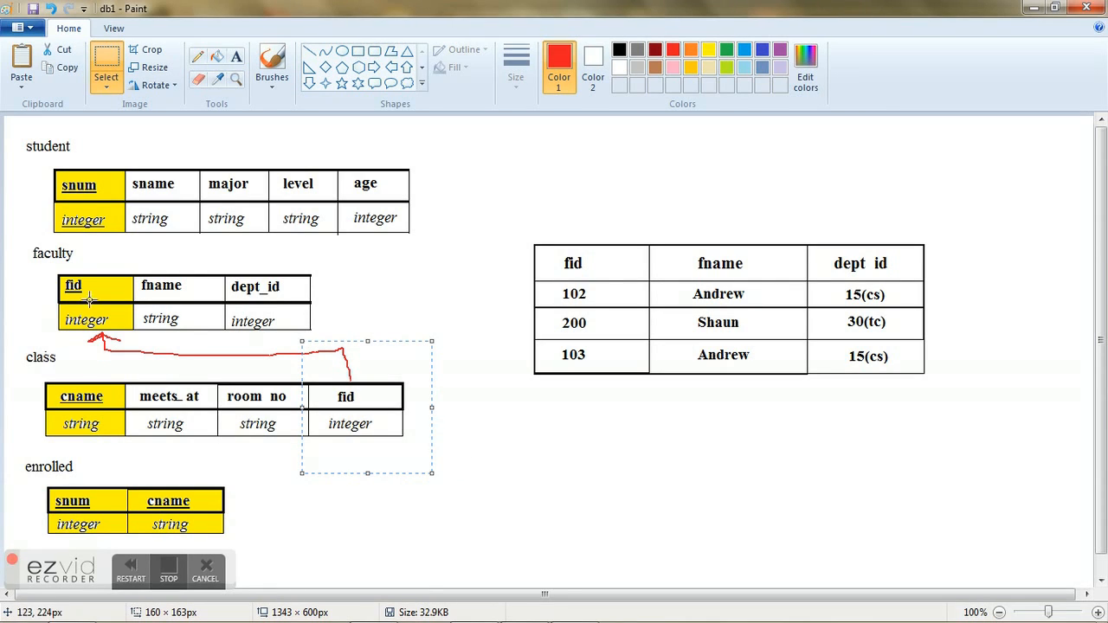
pyautogui.moveTo(64, 255)
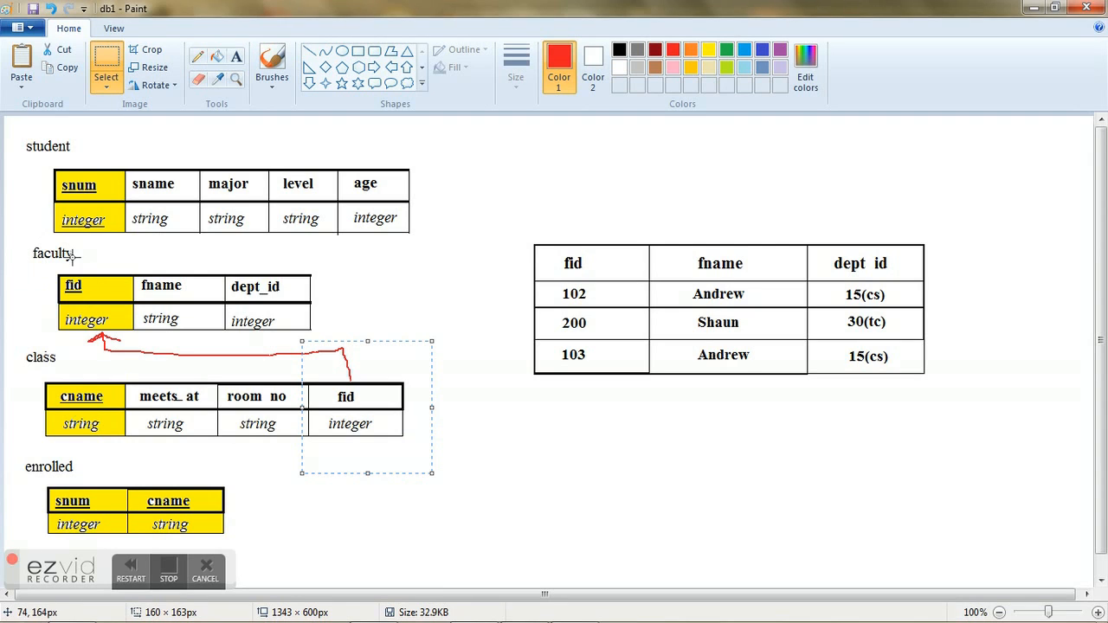
pyautogui.moveTo(391, 388)
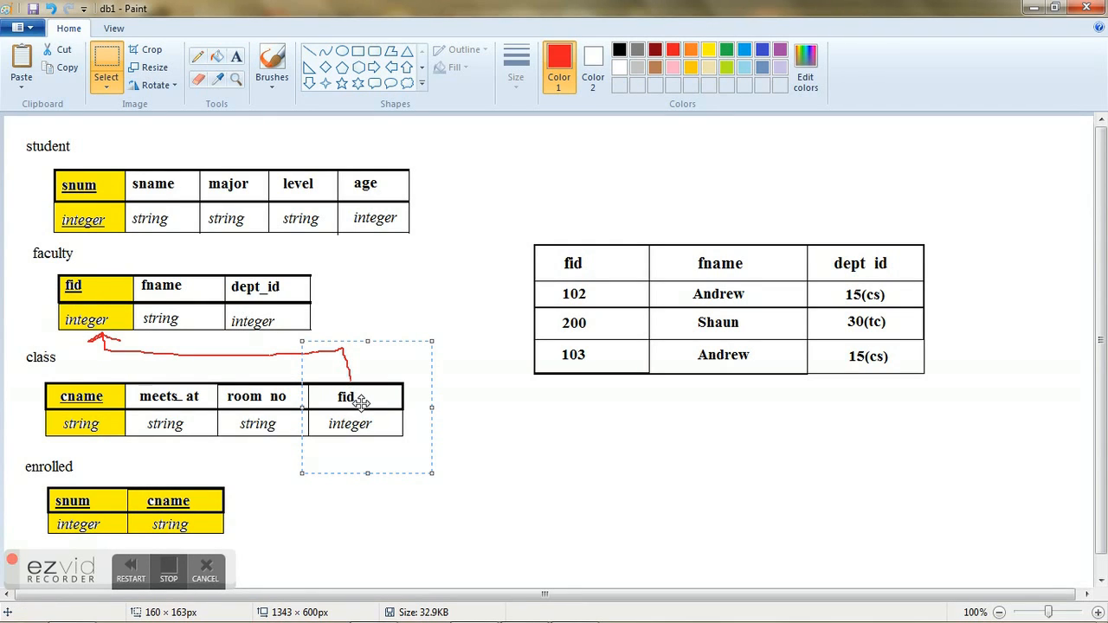
pyautogui.moveTo(364, 387)
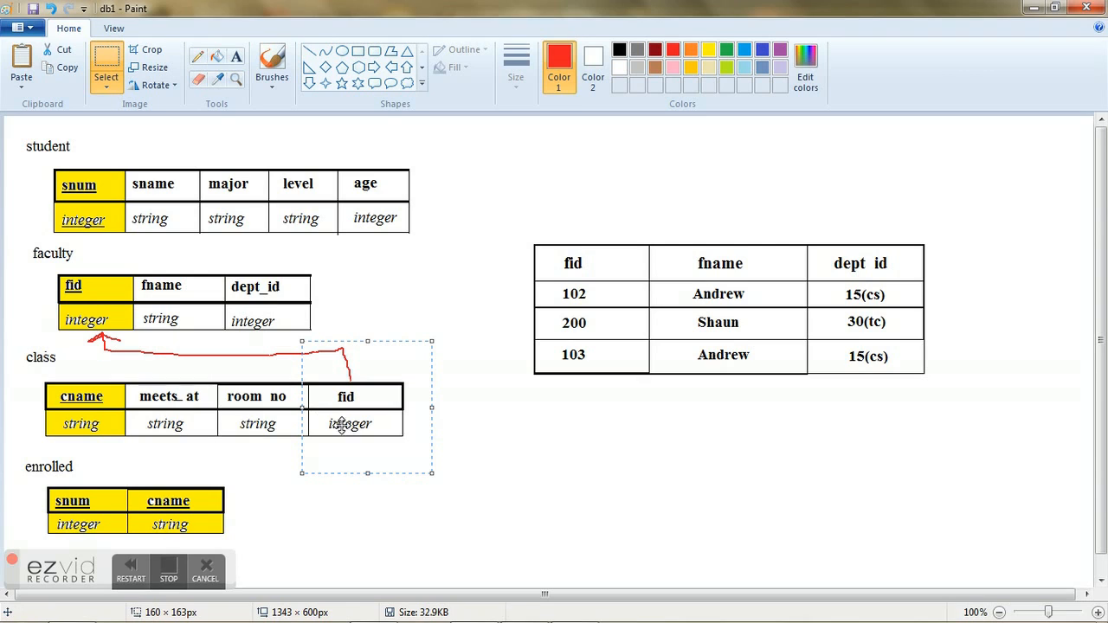
pyautogui.moveTo(344, 424)
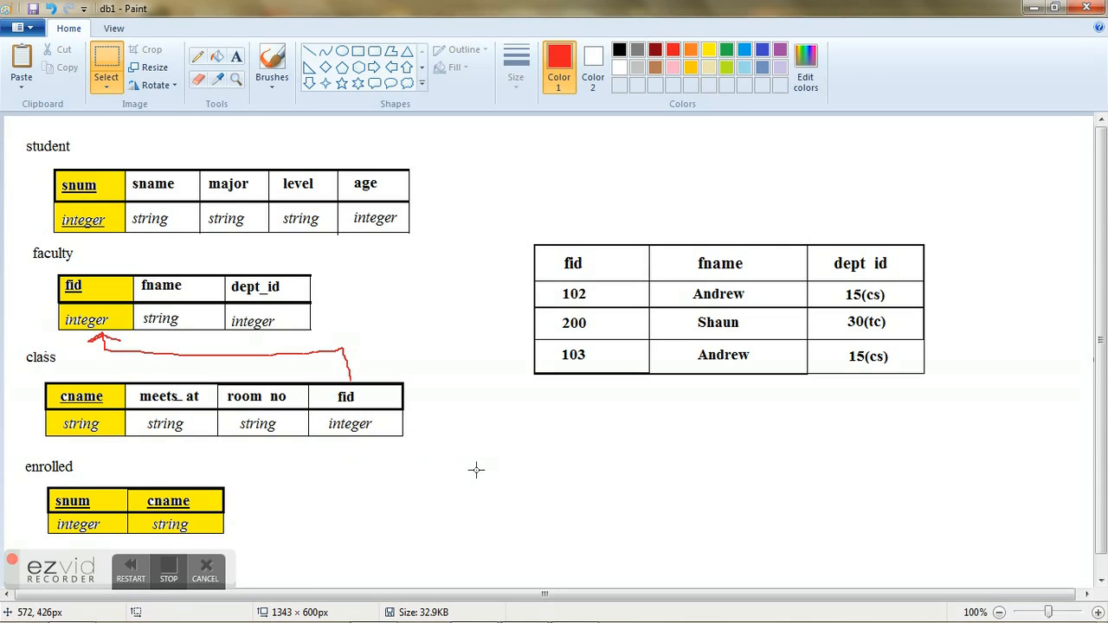
pyautogui.moveTo(123, 488)
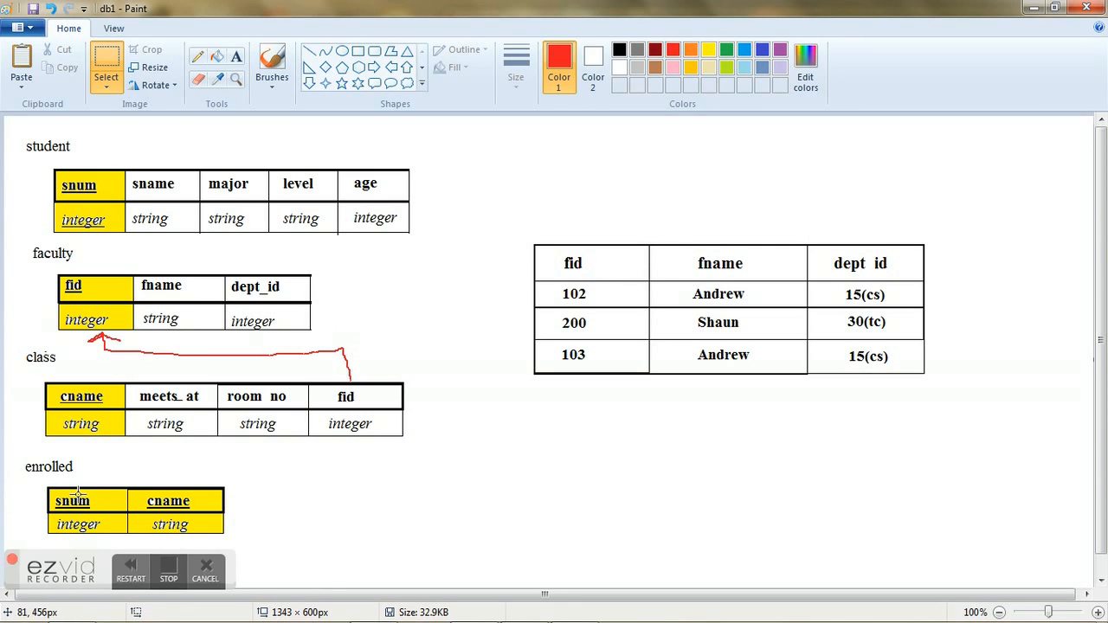
pyautogui.moveTo(33, 459)
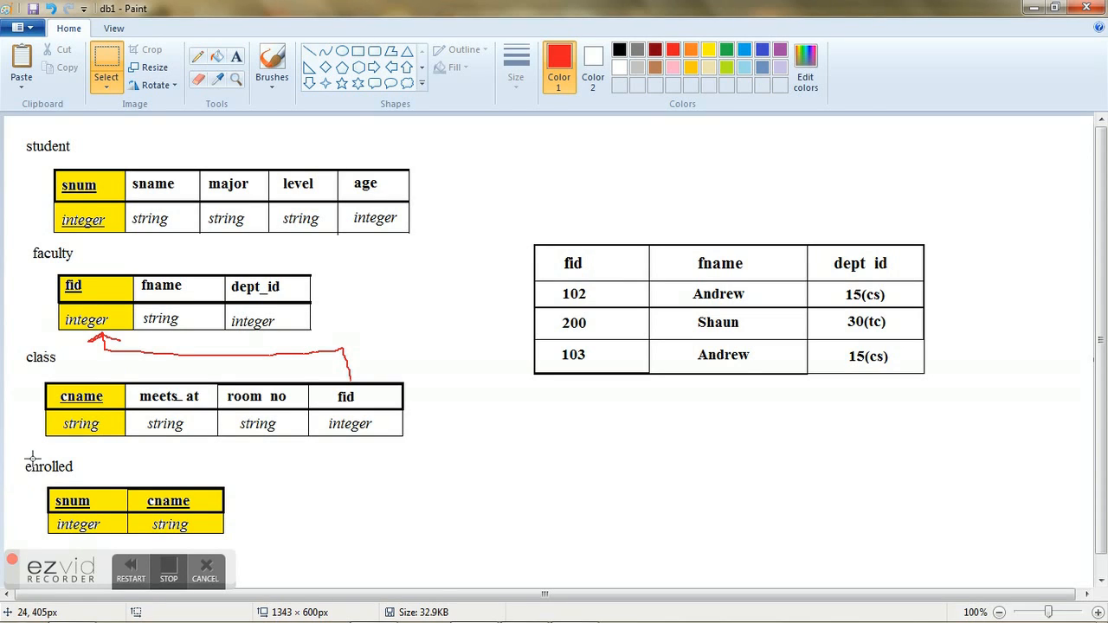
pyautogui.moveTo(98, 511)
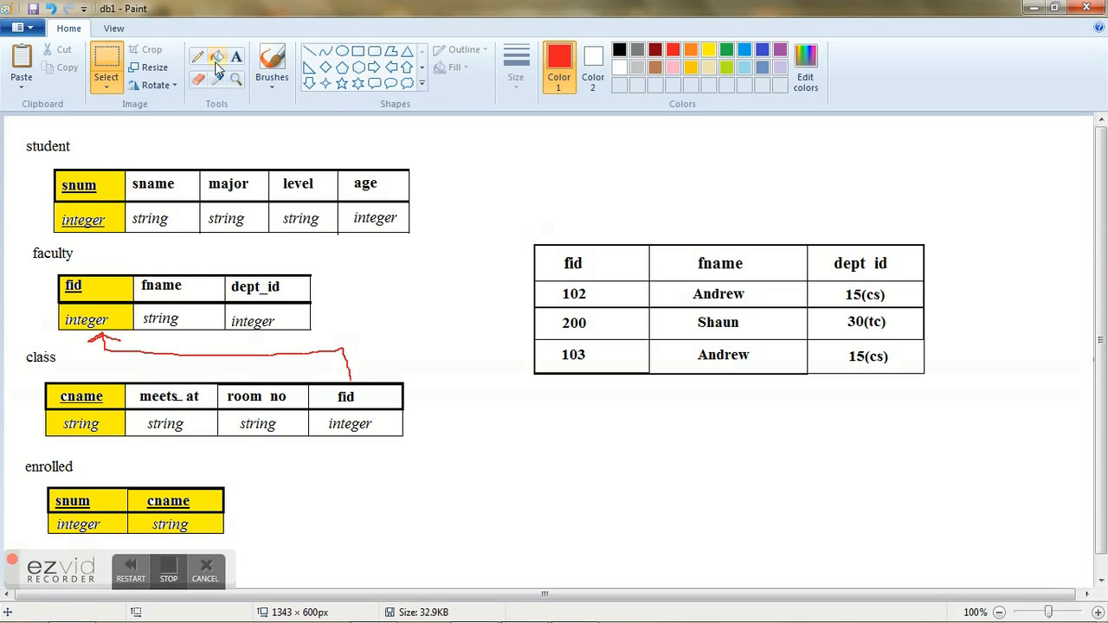
# Switch to the Pencil tool for drawing the red arrows
pyautogui.click(197, 56)
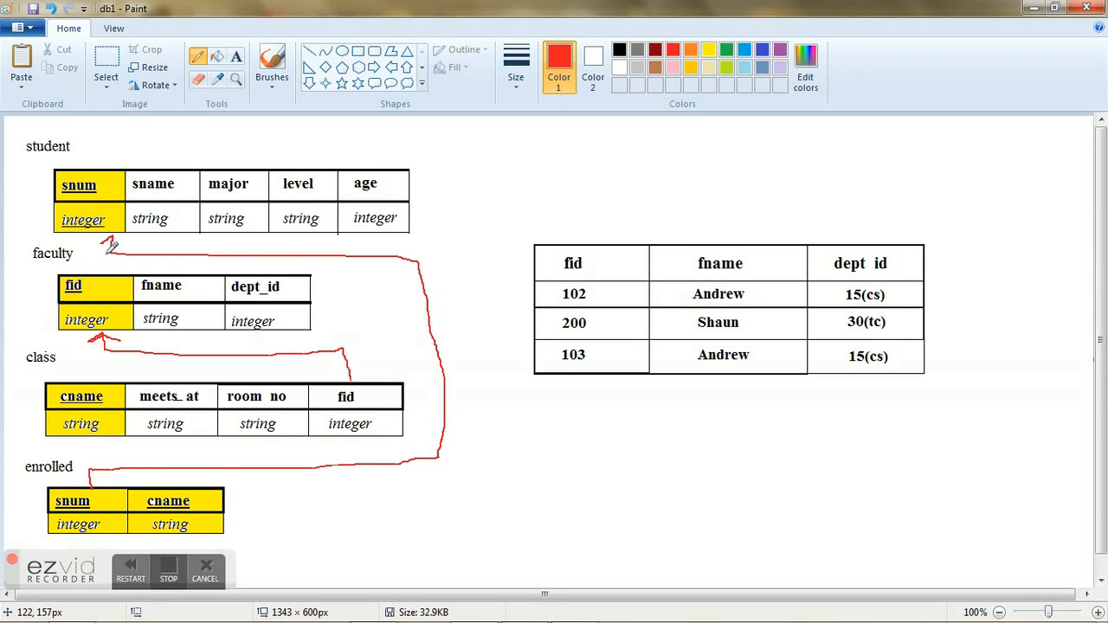
pyautogui.moveTo(74, 492)
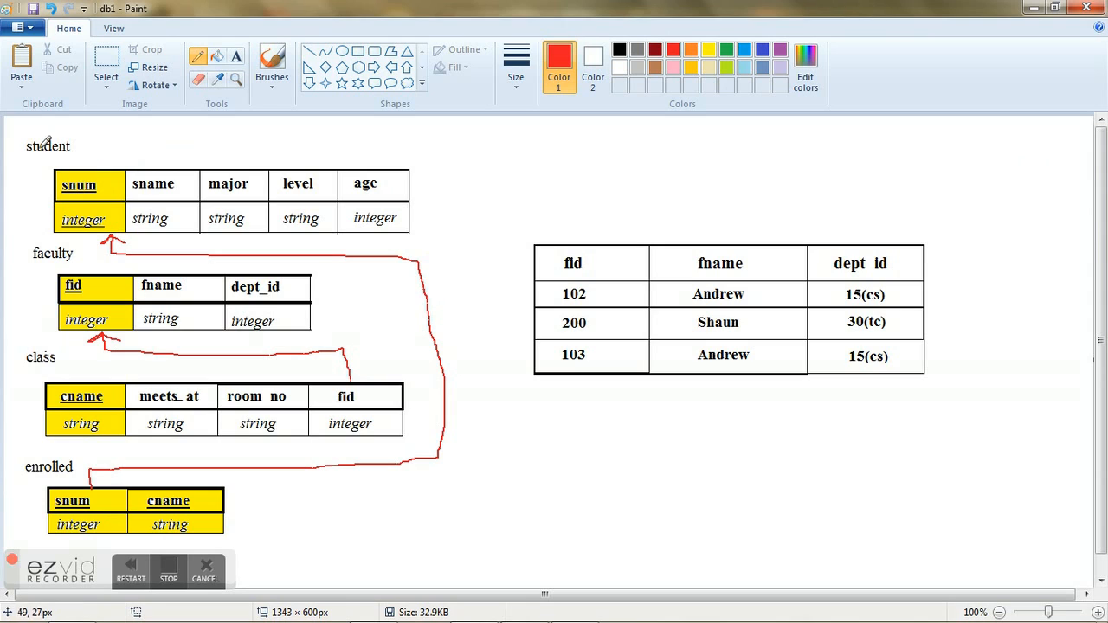
pyautogui.moveTo(133, 210)
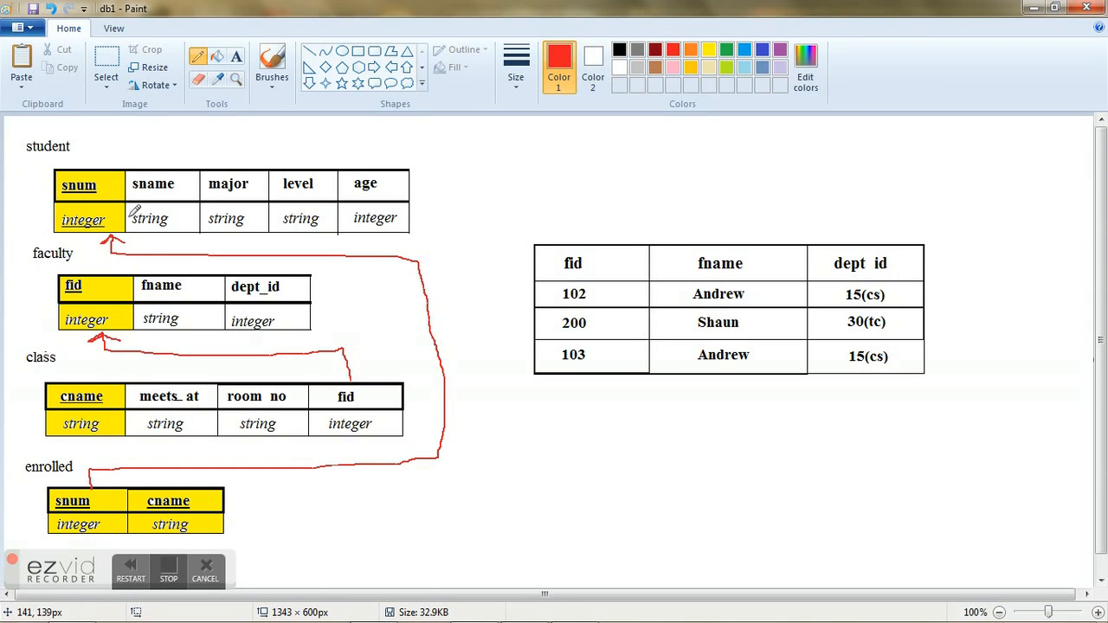
pyautogui.moveTo(85, 231)
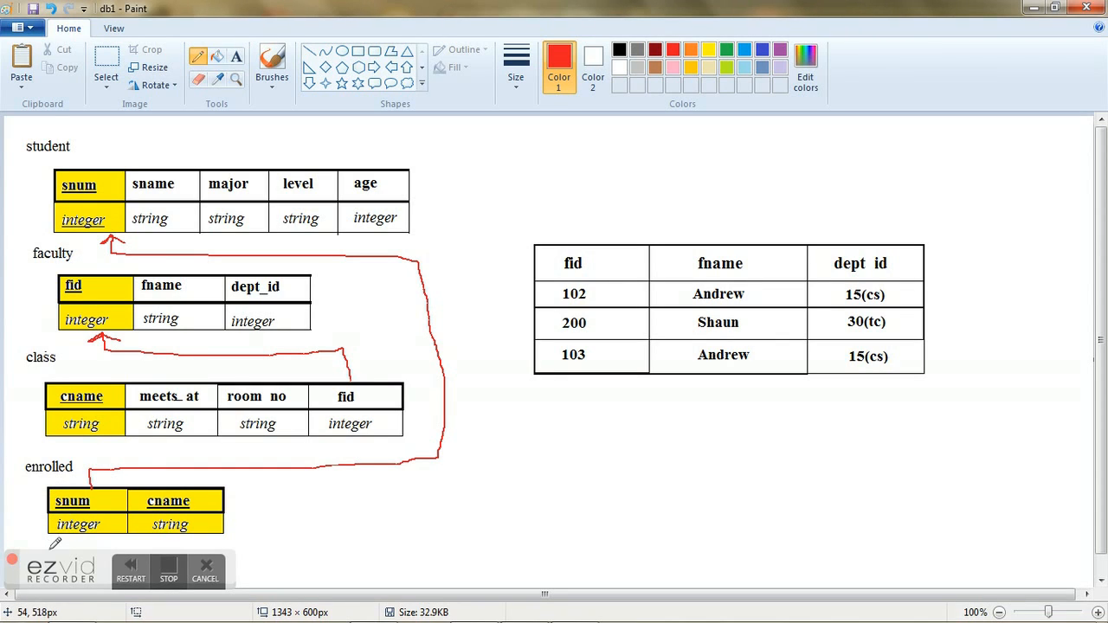
pyautogui.moveTo(112, 504)
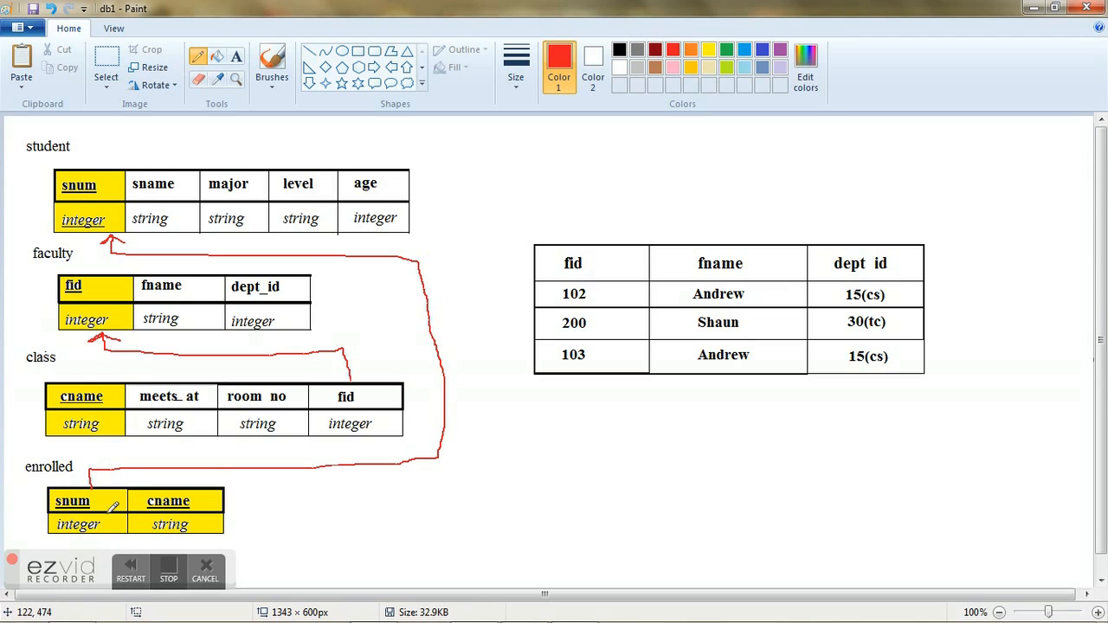
pyautogui.moveTo(78, 185)
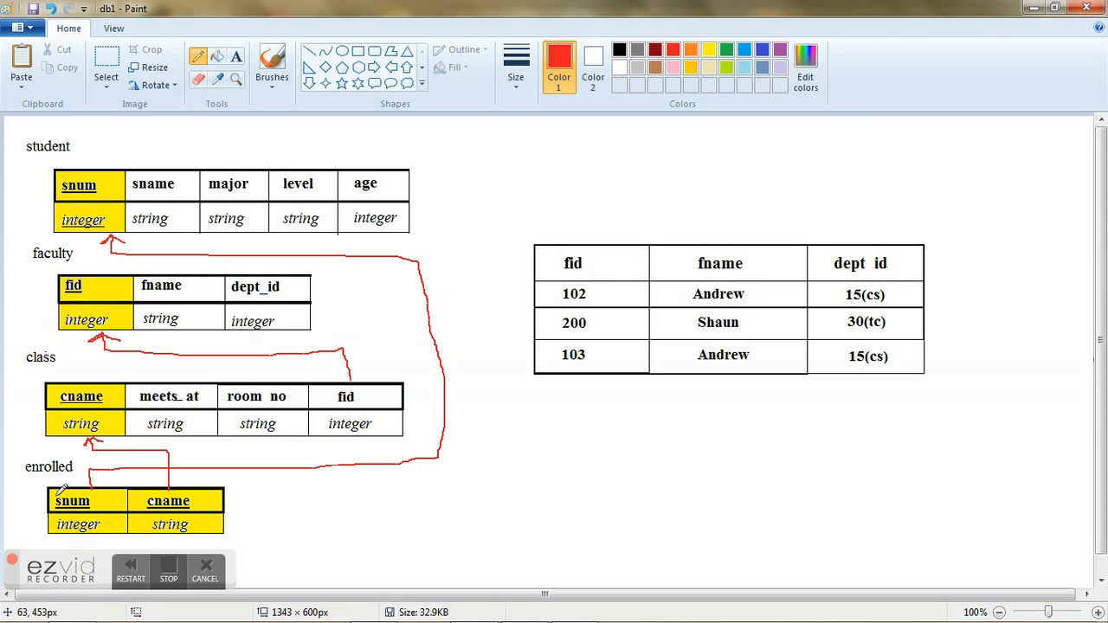
pyautogui.moveTo(72, 500)
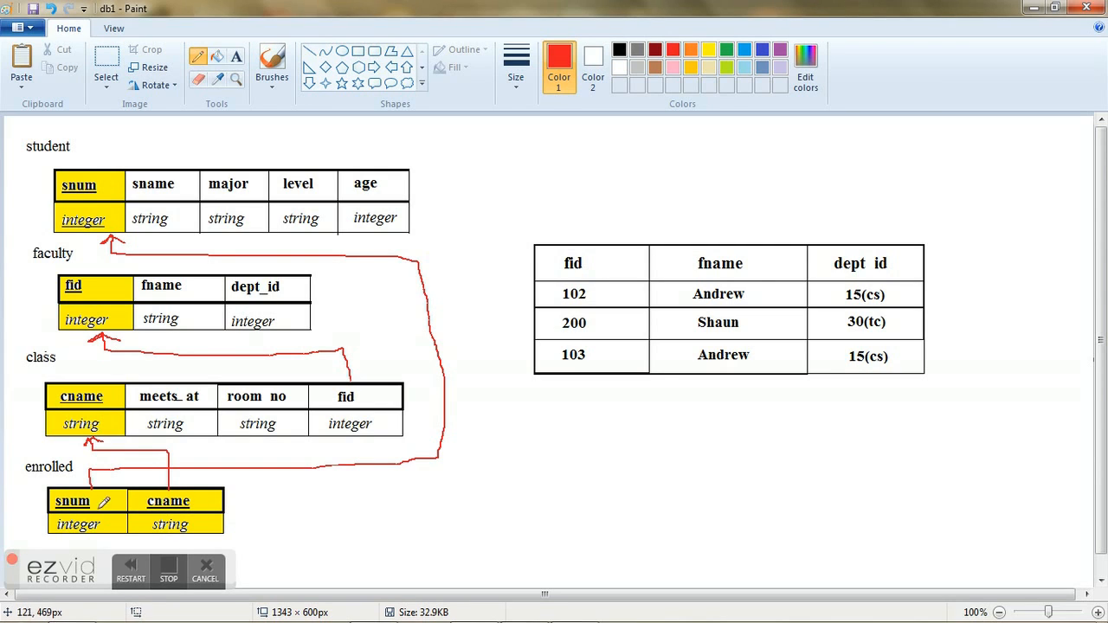
pyautogui.moveTo(41, 486)
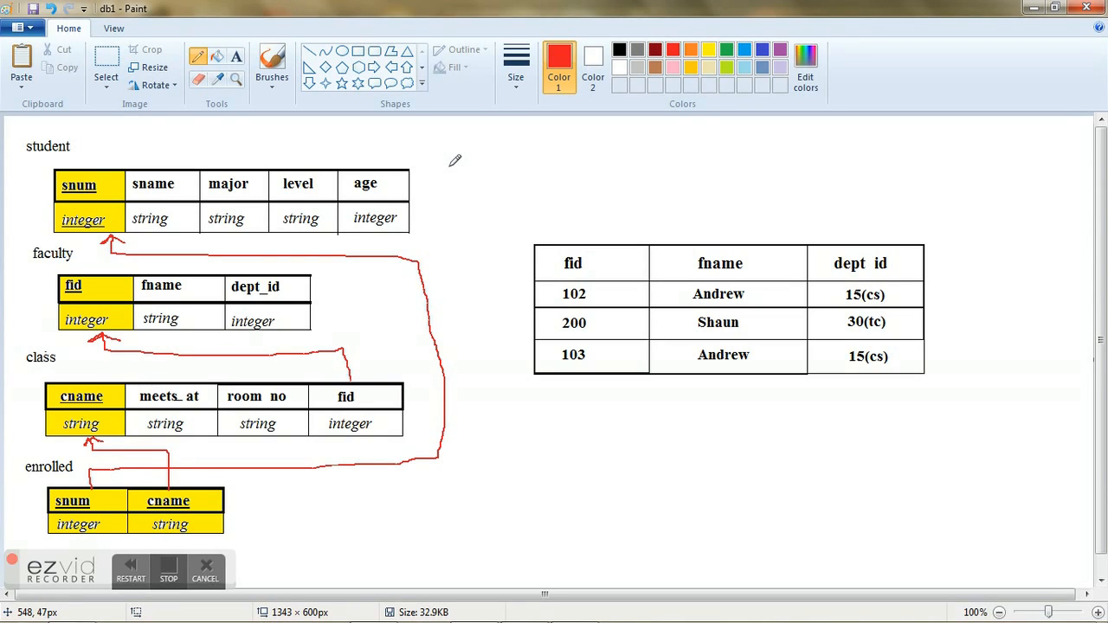
pyautogui.moveTo(456, 193)
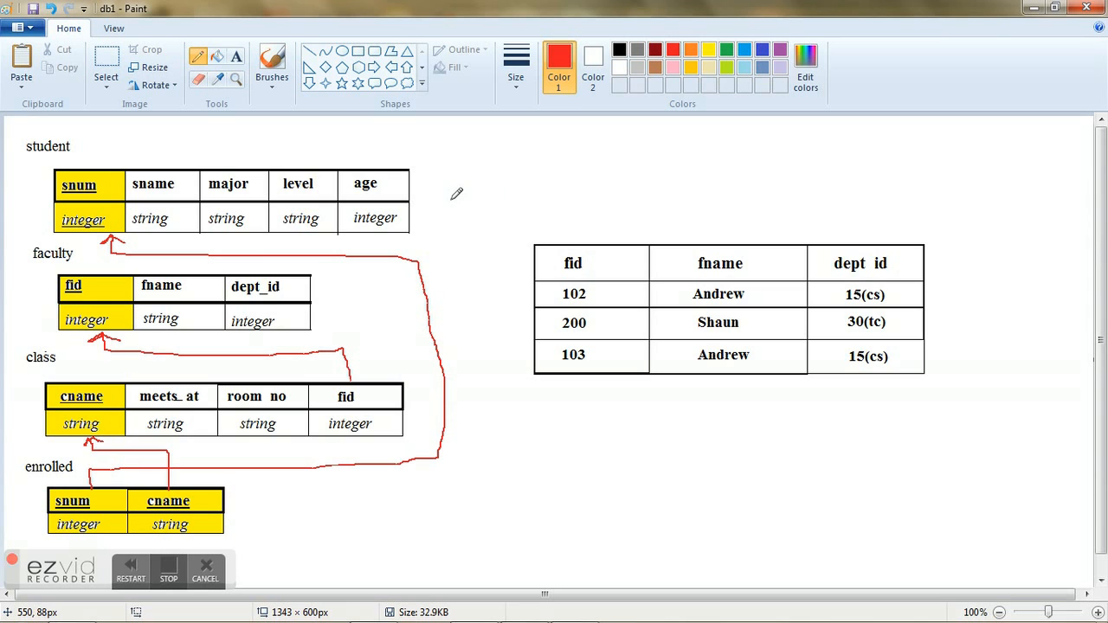
pyautogui.moveTo(472, 367)
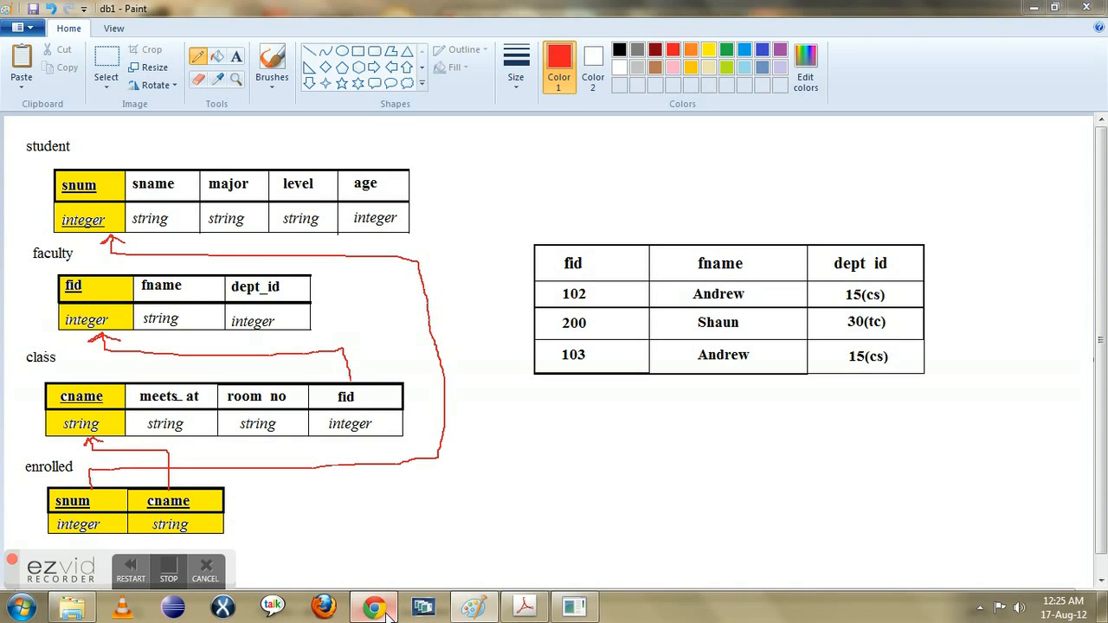
# Bring up the MySQL 5.5.27 downloads page in the browser and scroll through it
pyautogui.click(373, 605)
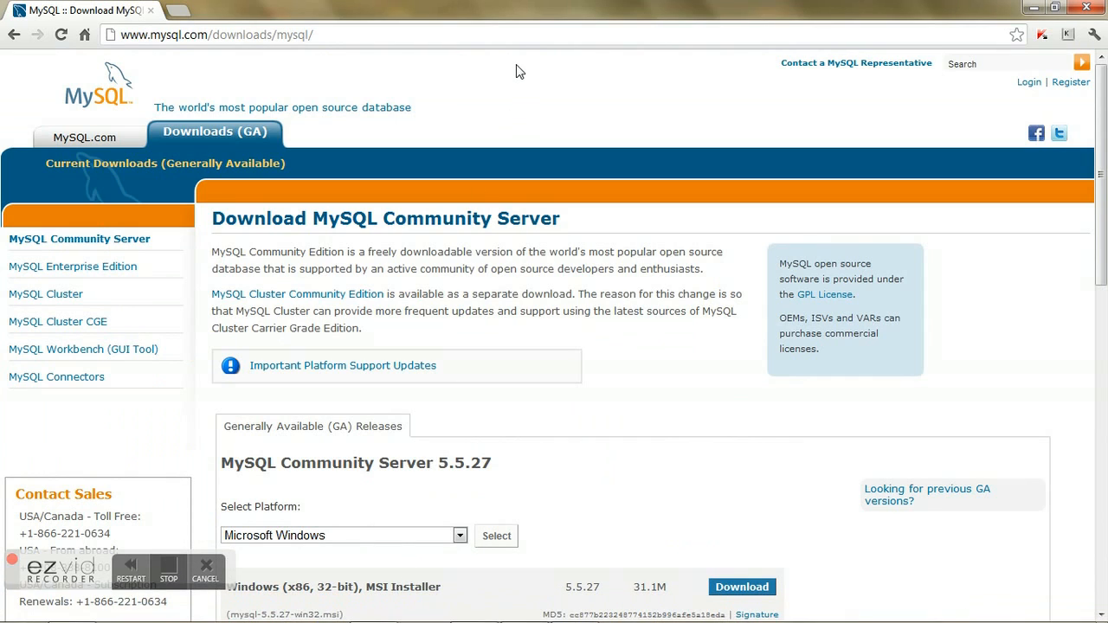
pyautogui.moveTo(457, 97)
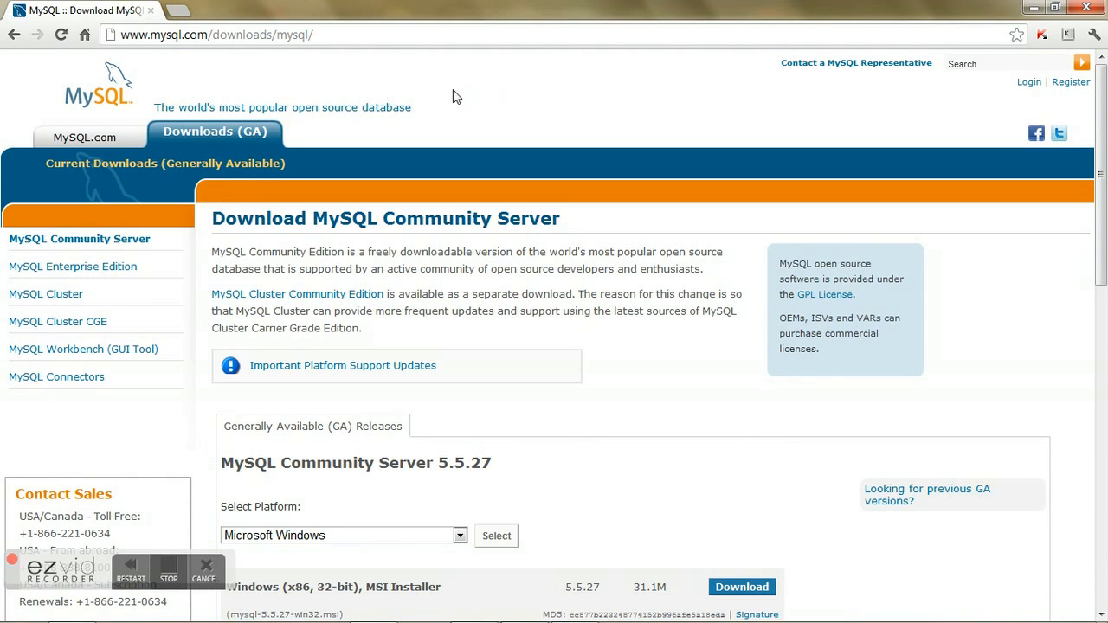
pyautogui.moveTo(240, 93)
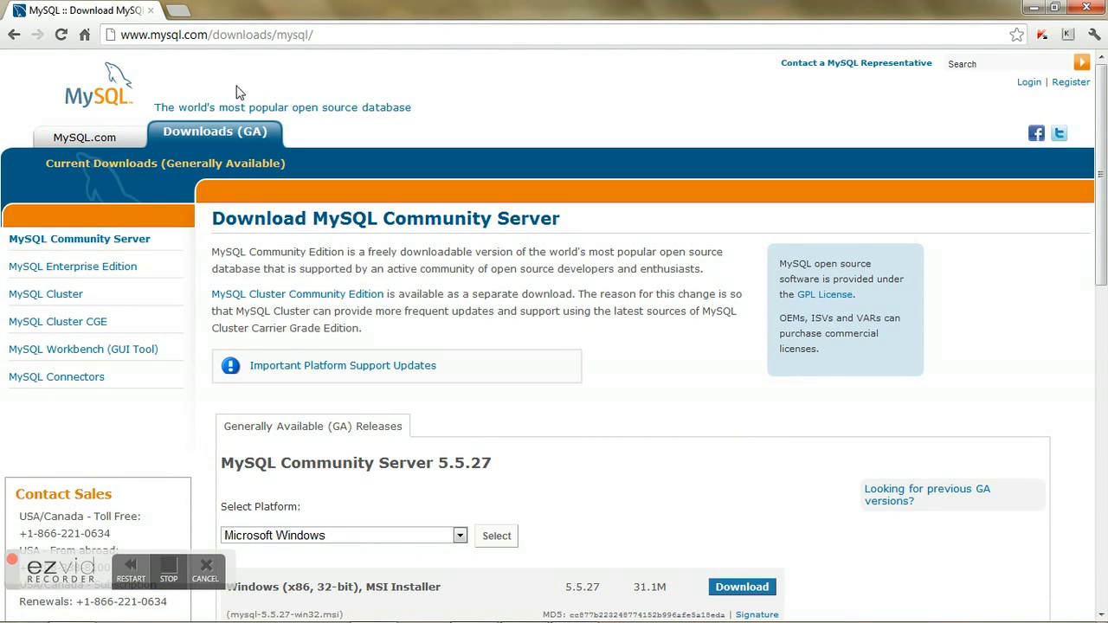
pyautogui.moveTo(376, 286)
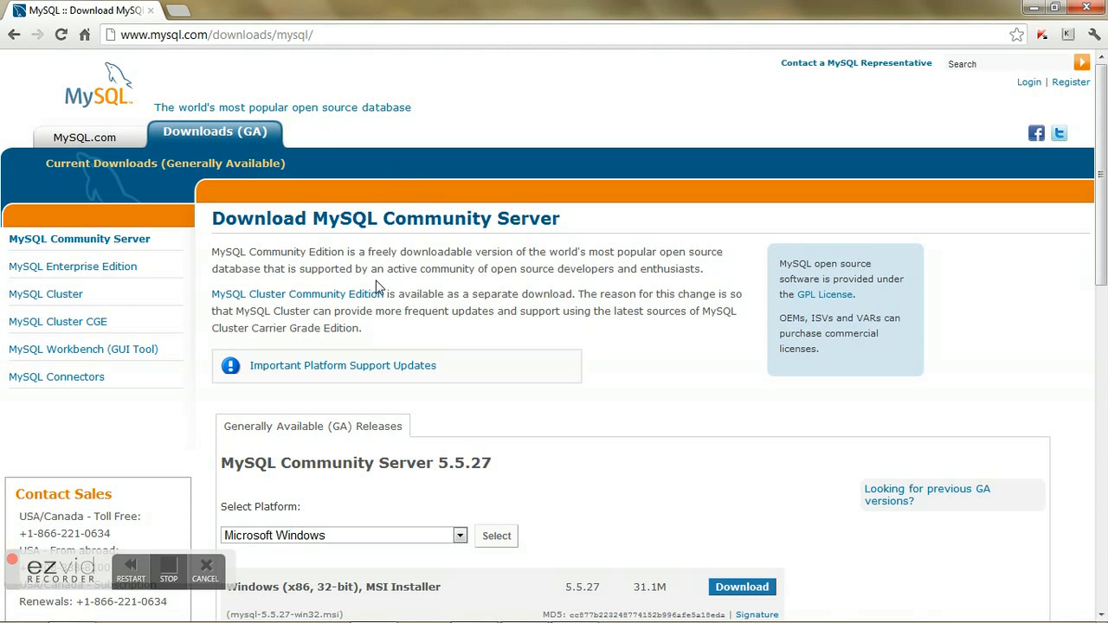
pyautogui.scroll(-3)
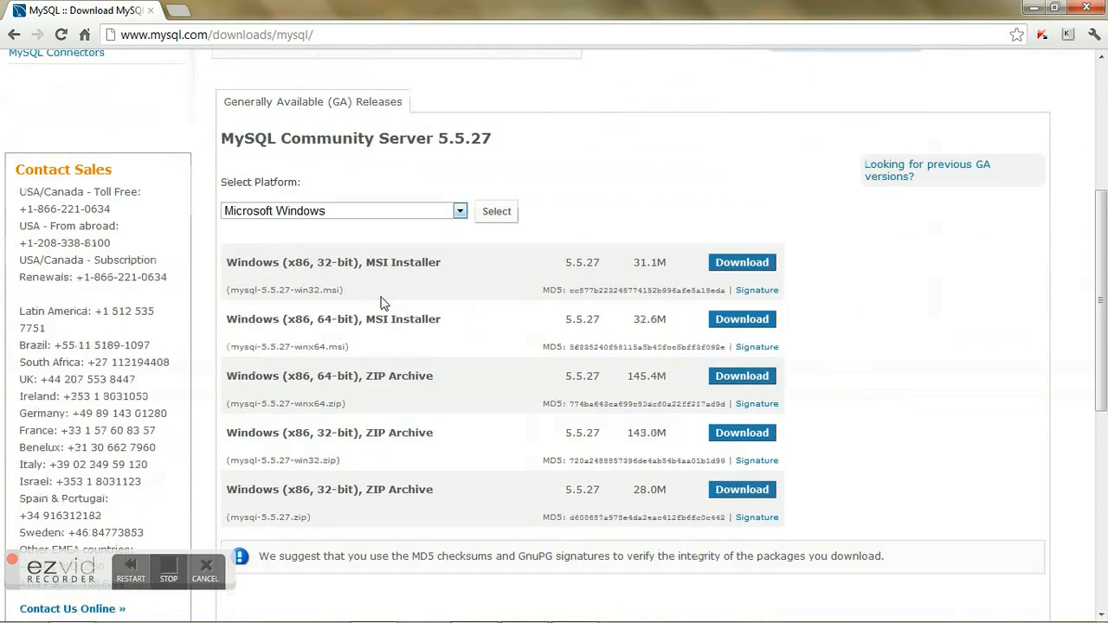
pyautogui.scroll(3)
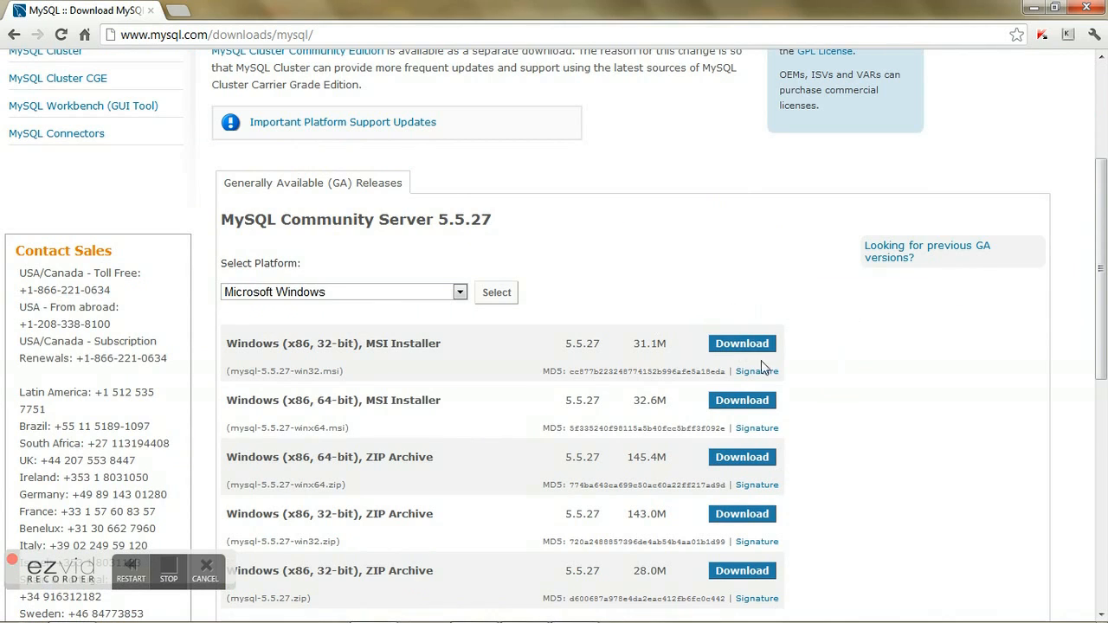
pyautogui.scroll(3)
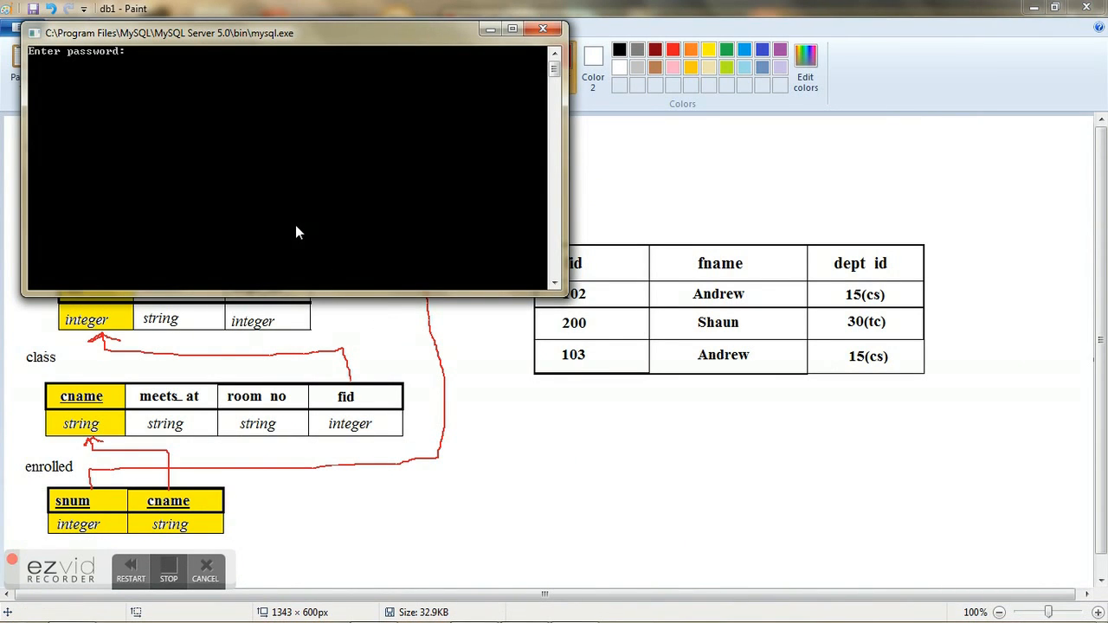
pyautogui.moveTo(313, 229)
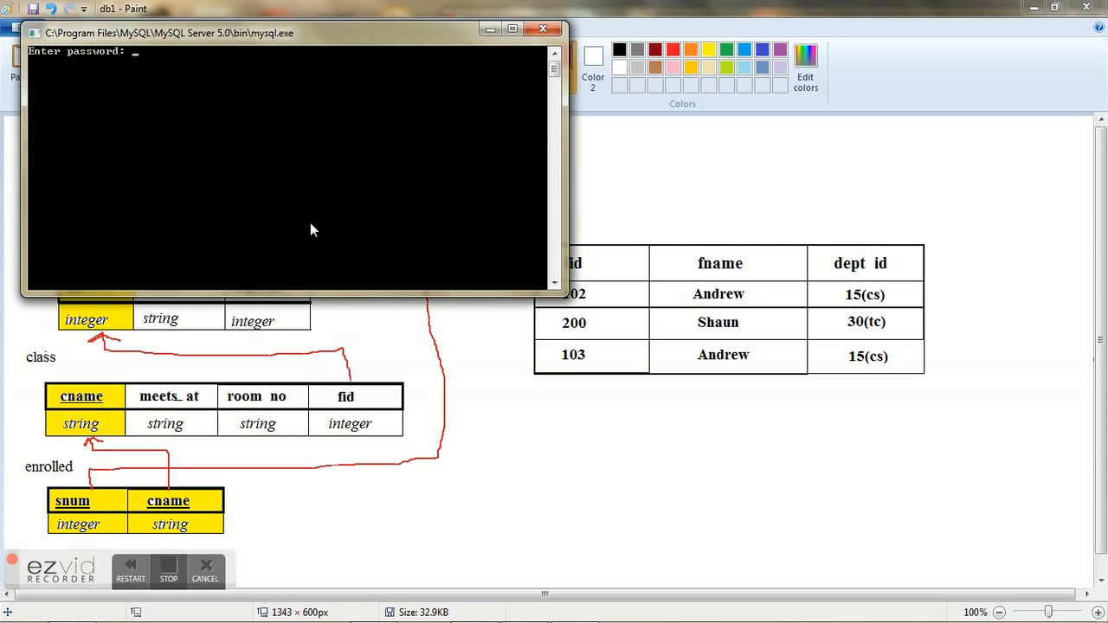